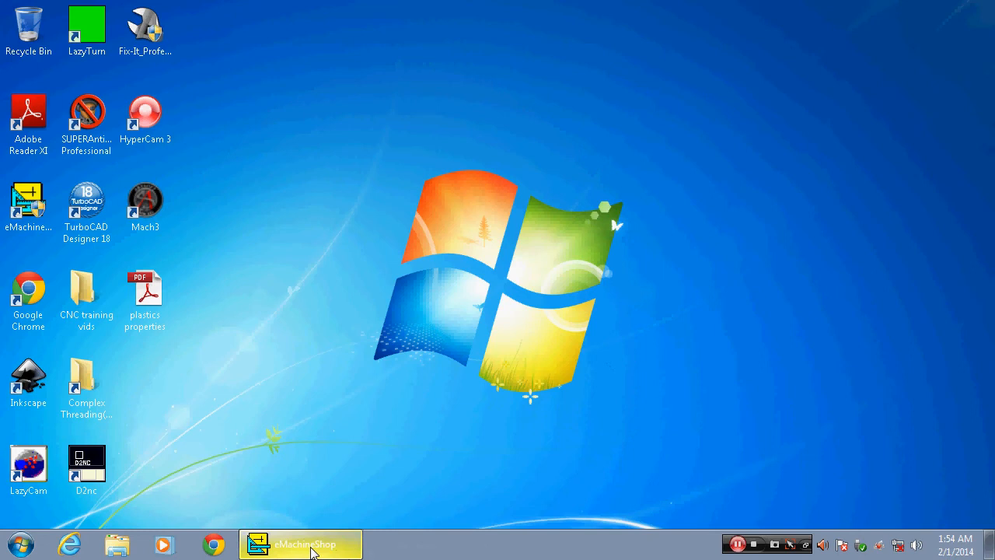
left_click(299, 543)
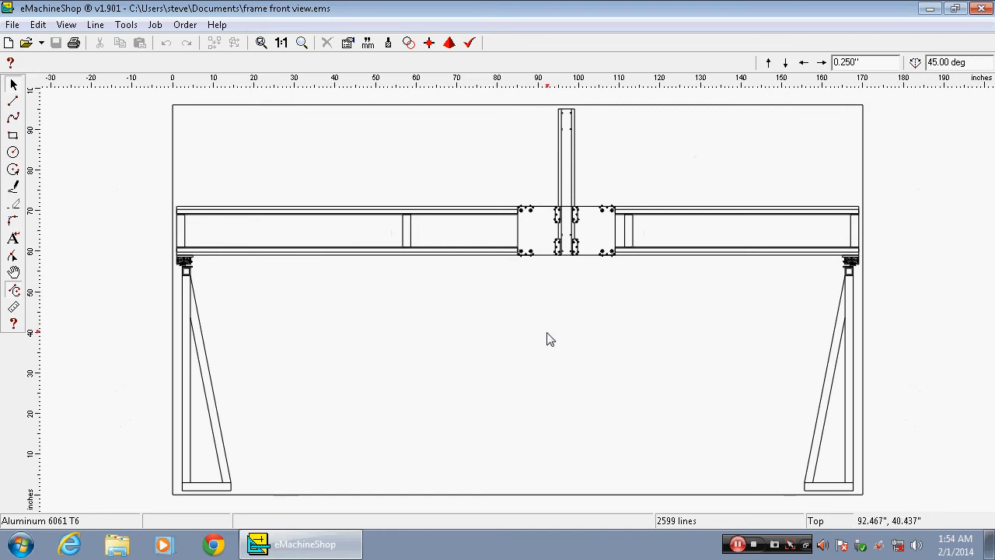
mouse_move(434, 344)
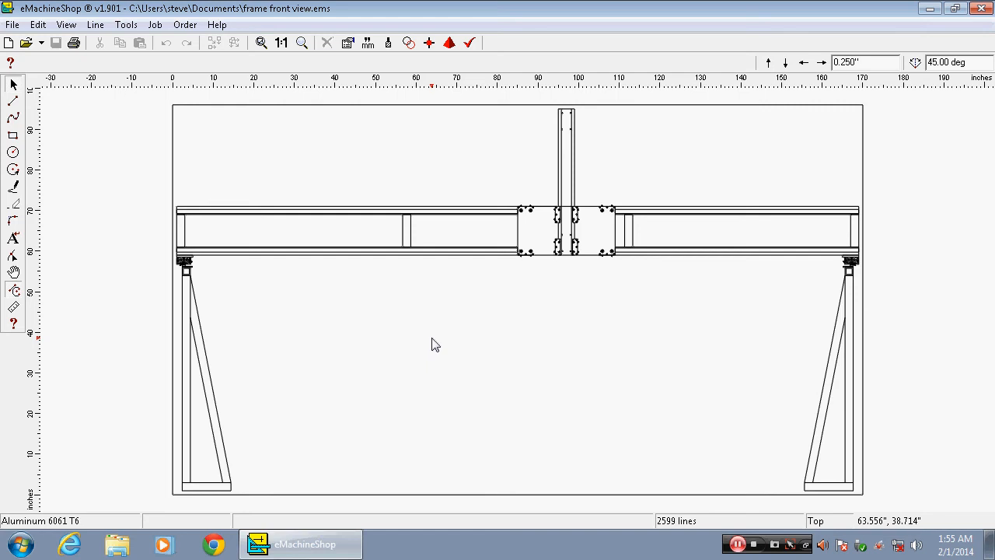
mouse_move(402, 335)
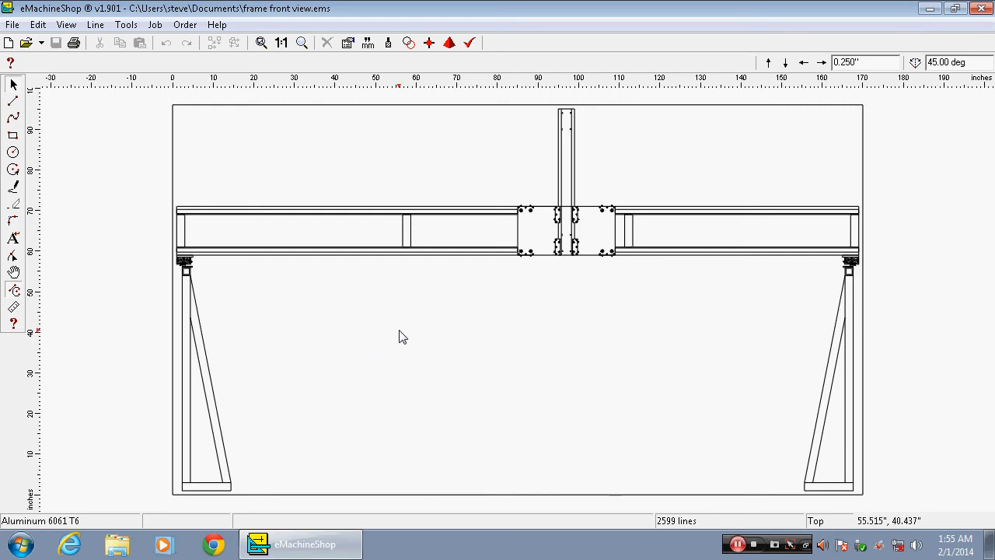
mouse_move(220, 144)
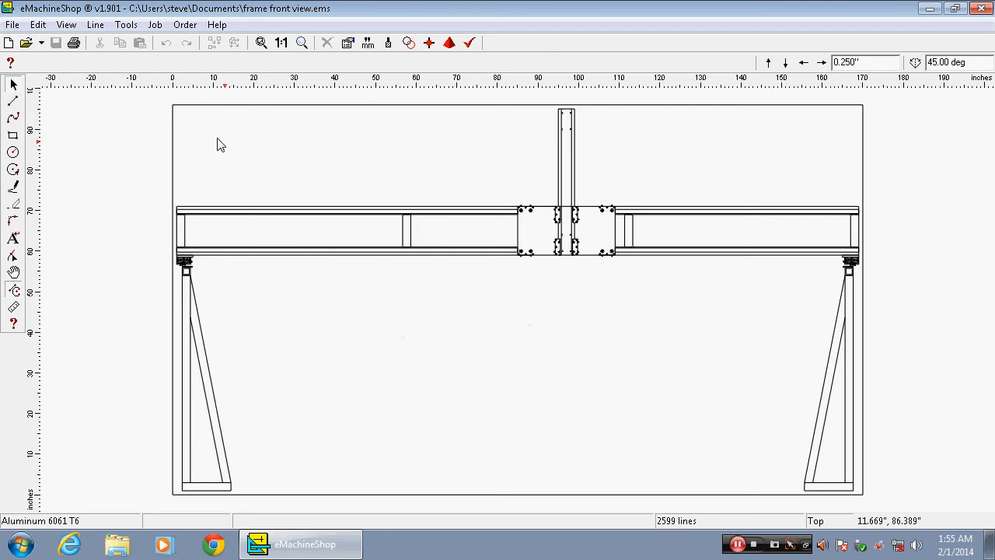
mouse_move(324, 147)
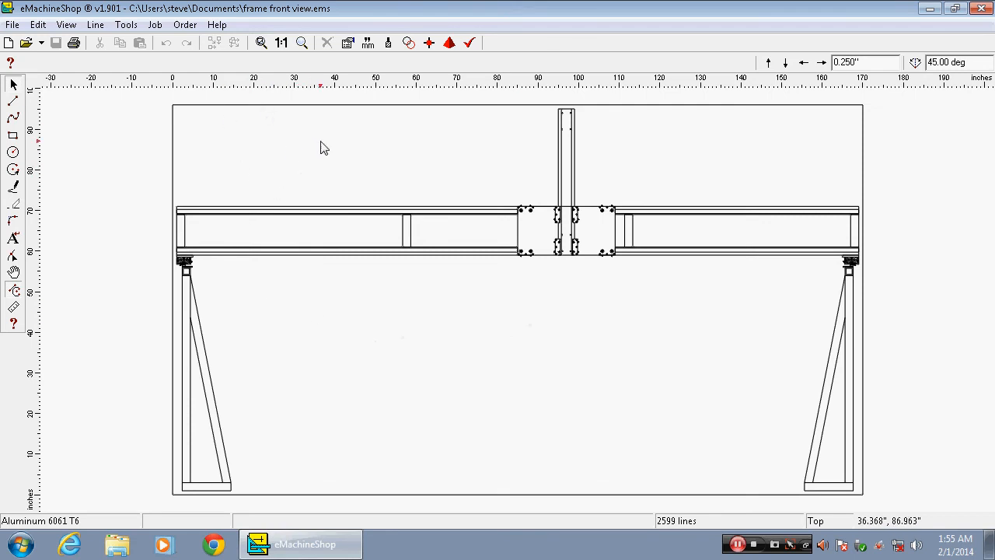
mouse_move(304, 128)
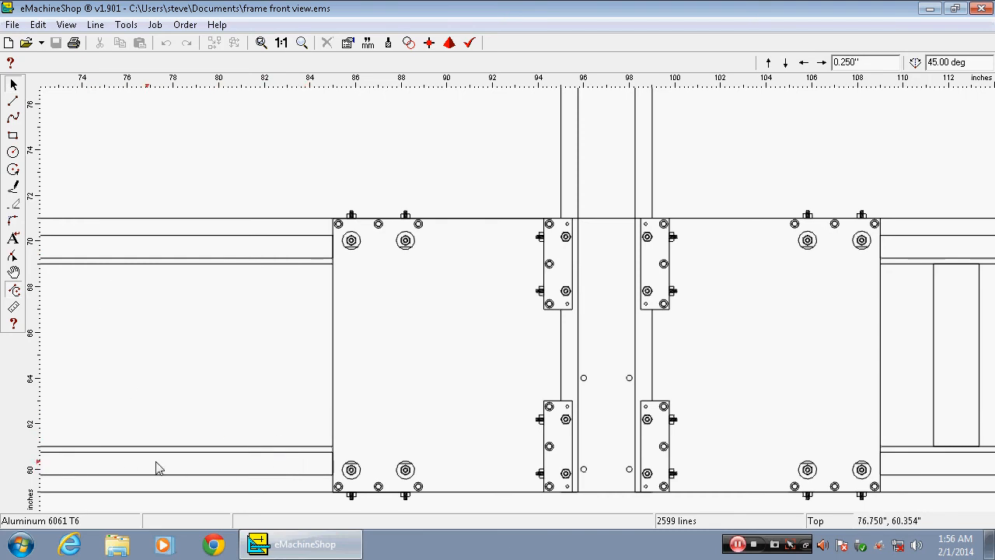
mouse_move(303, 469)
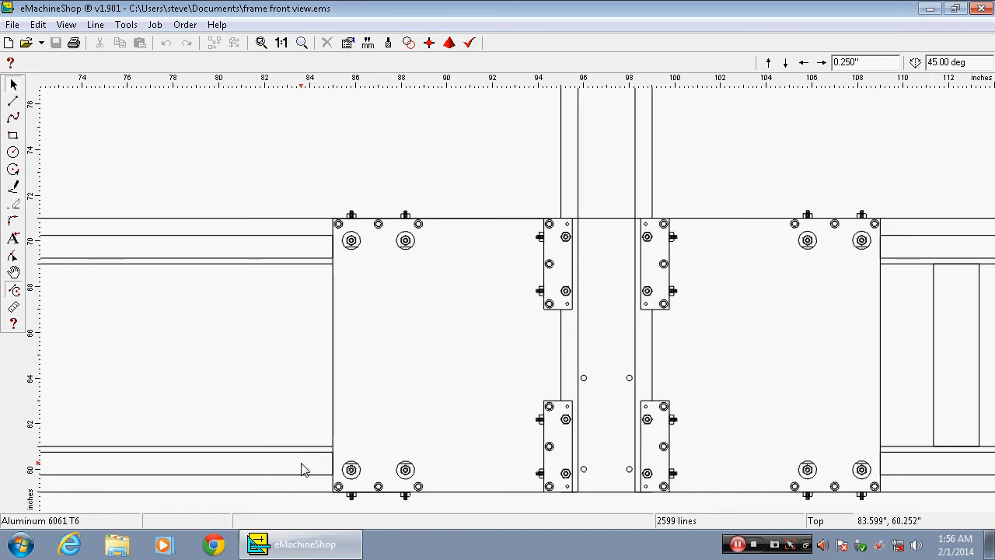
mouse_move(432, 225)
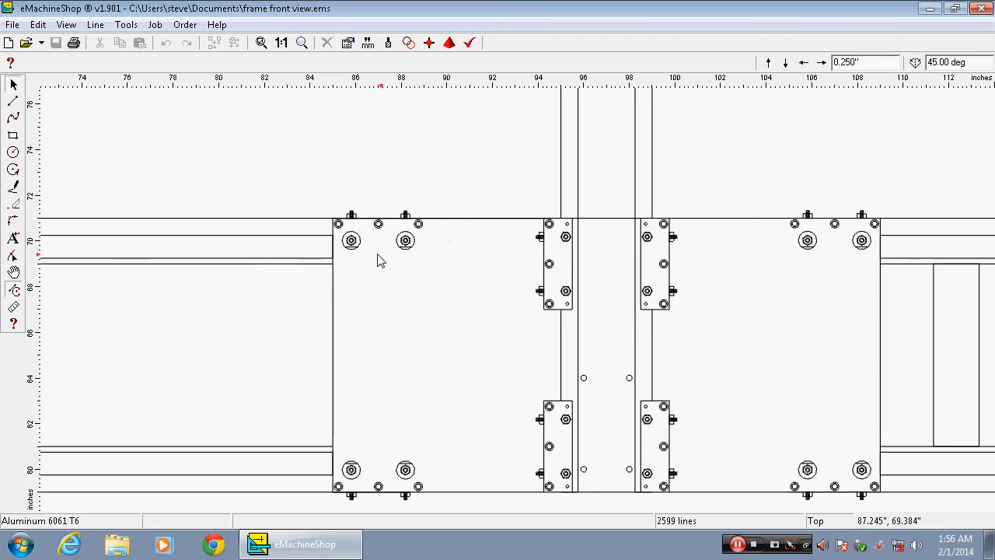
mouse_move(820, 450)
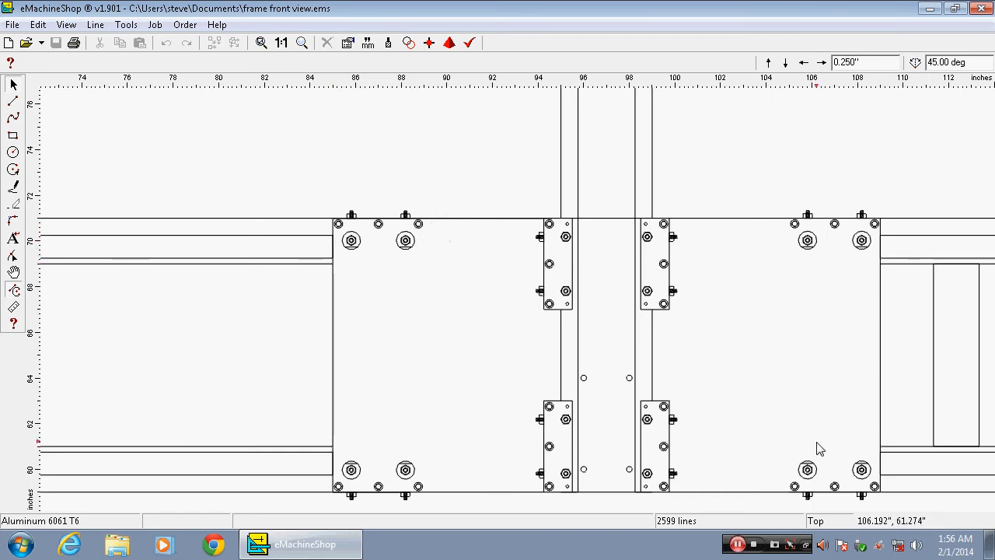
mouse_move(389, 474)
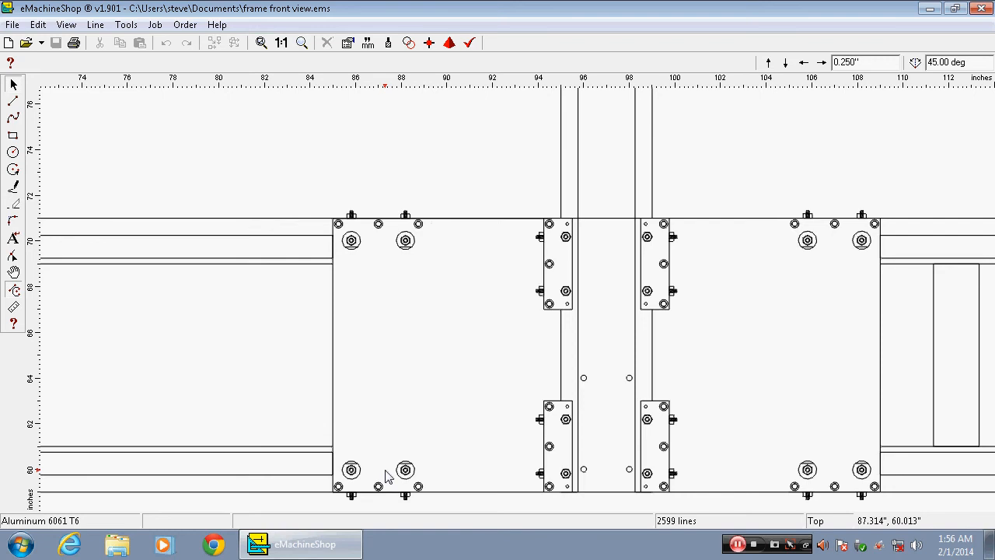
mouse_move(659, 447)
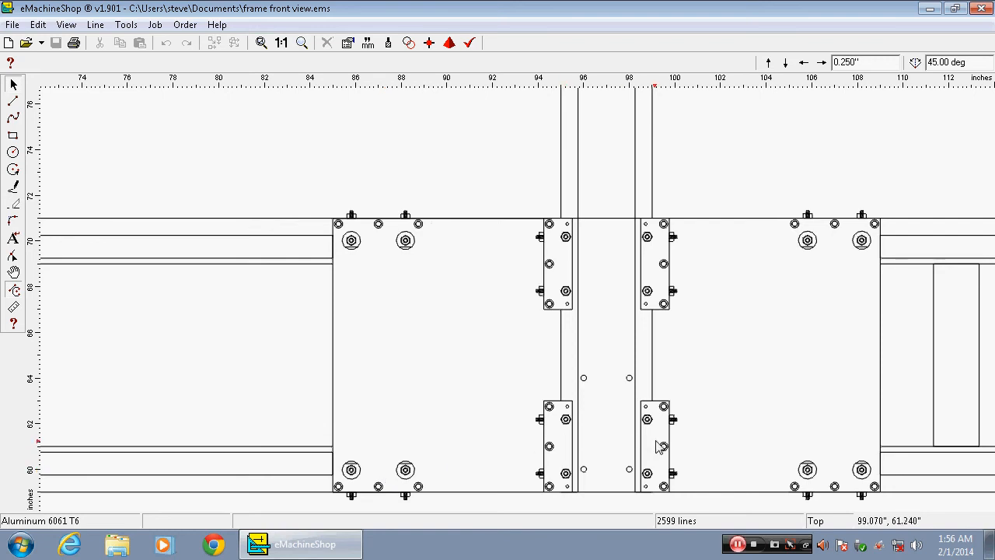
mouse_move(550, 262)
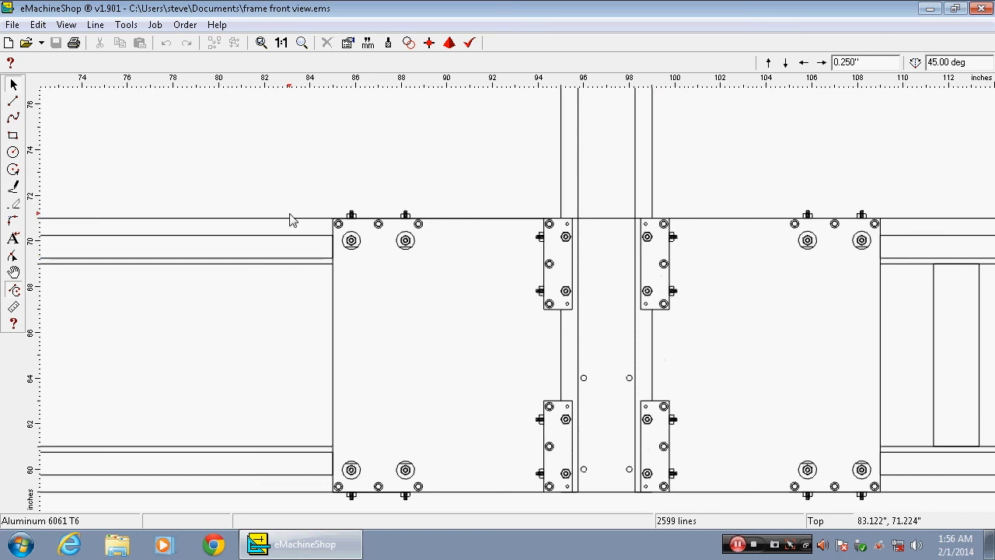
mouse_move(134, 141)
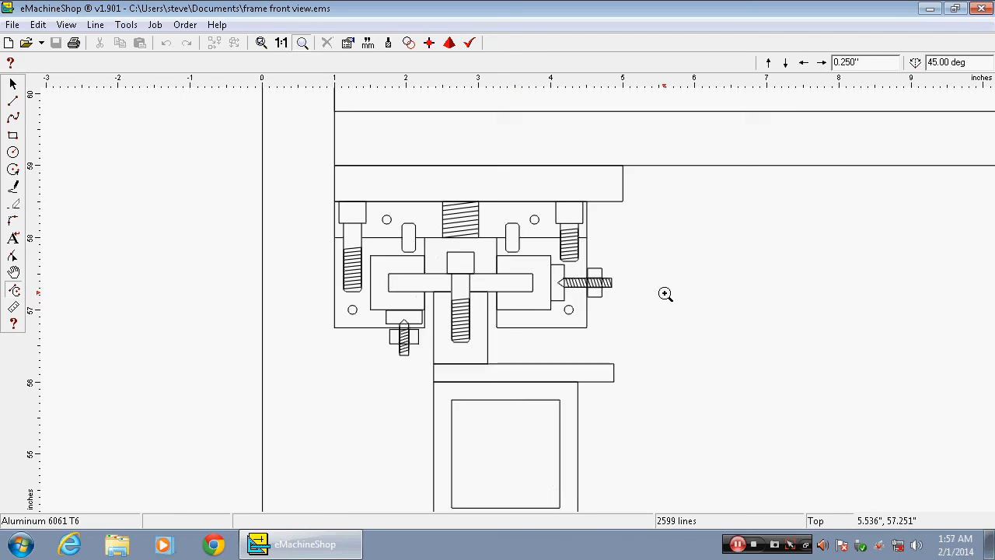
mouse_move(662, 291)
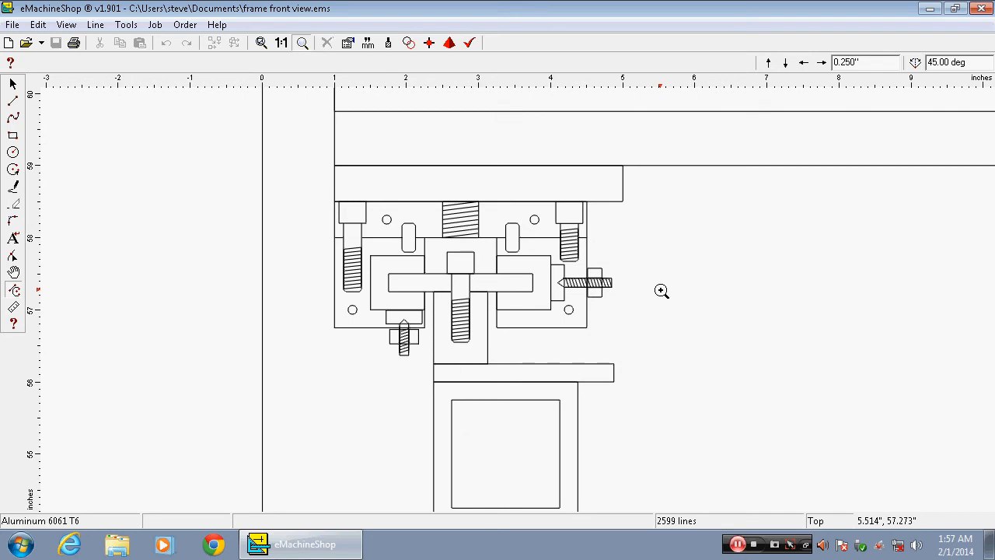
mouse_move(801, 268)
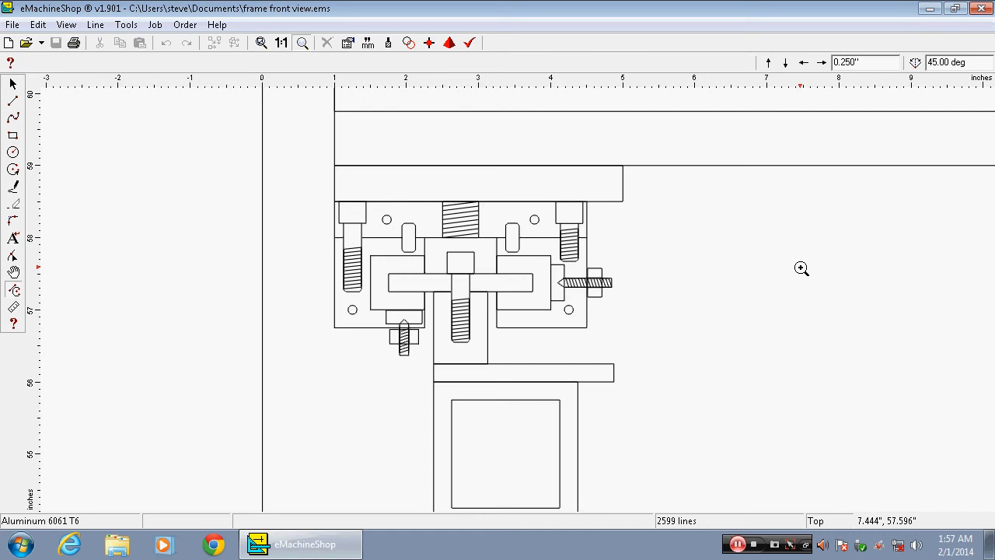
mouse_move(683, 277)
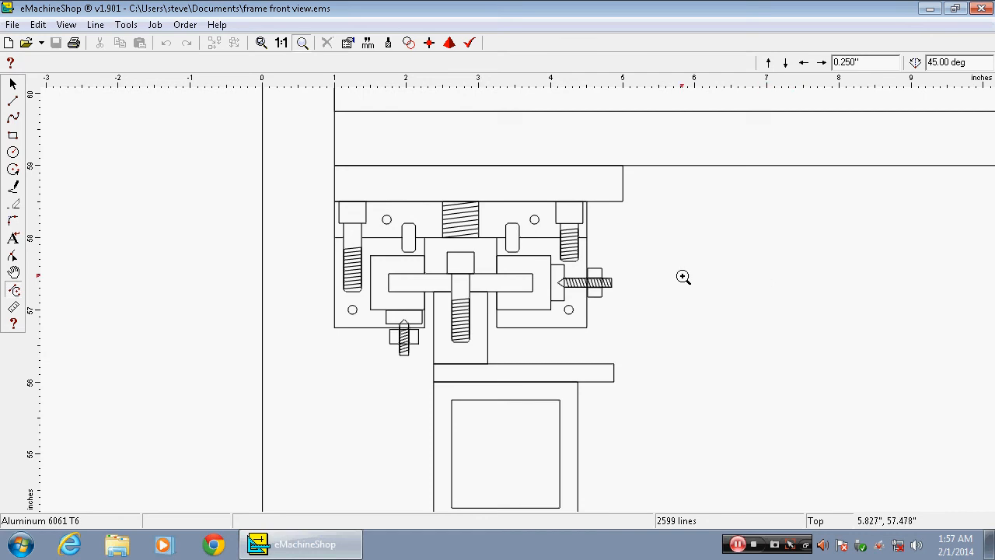
mouse_move(667, 277)
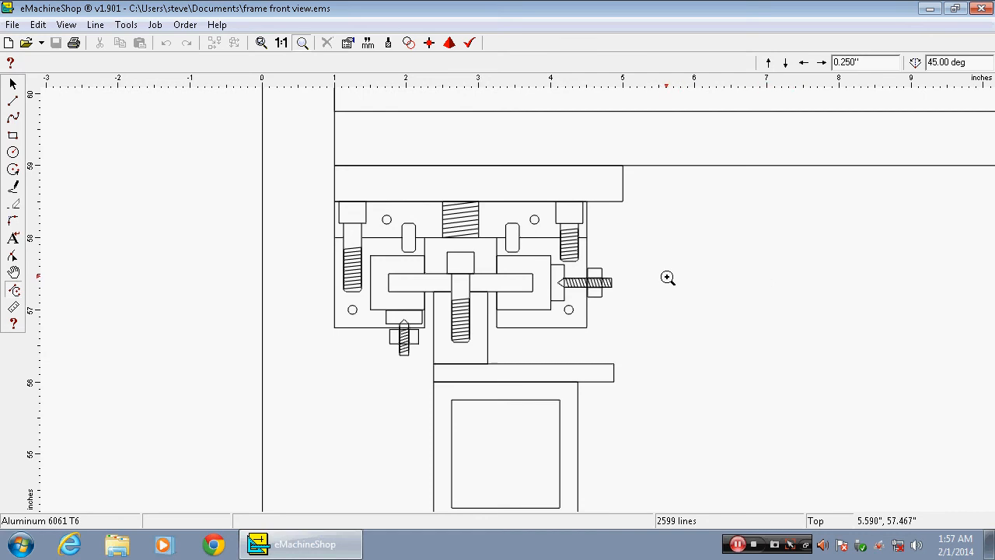
mouse_move(708, 268)
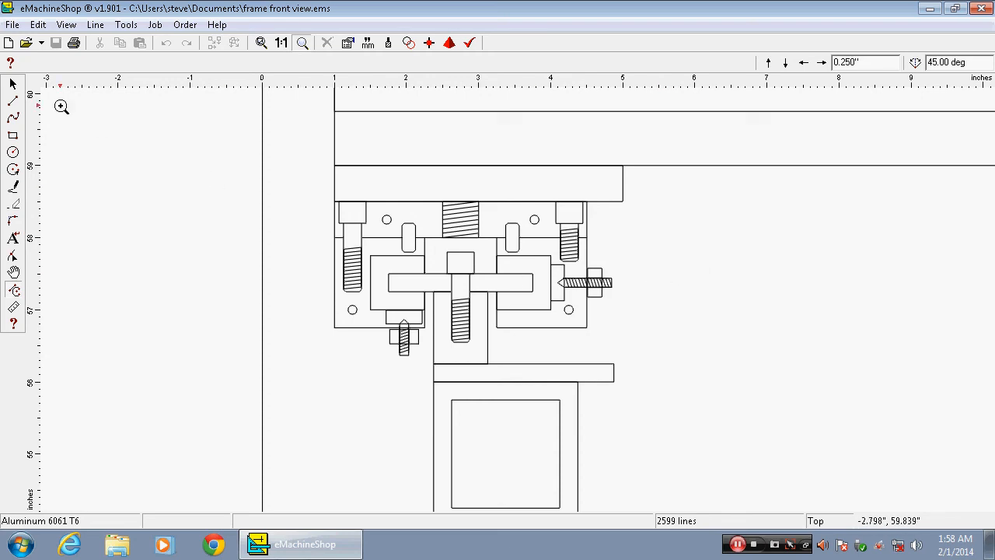
mouse_move(12, 84)
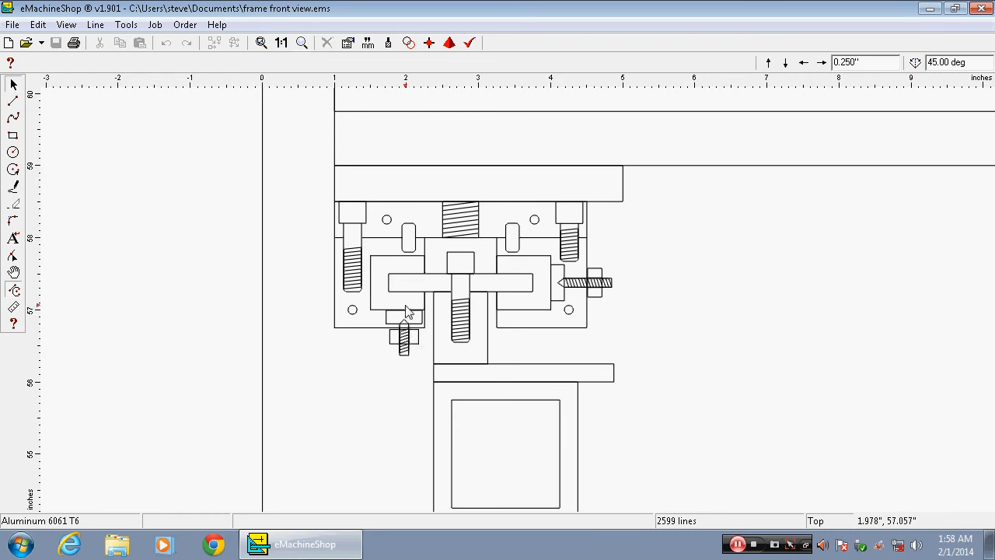
mouse_move(406, 271)
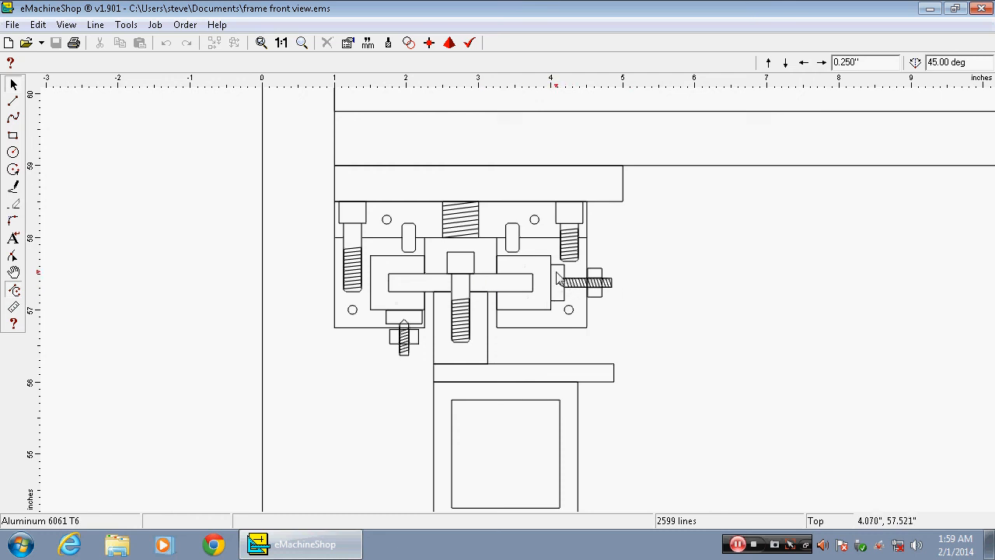
mouse_move(558, 296)
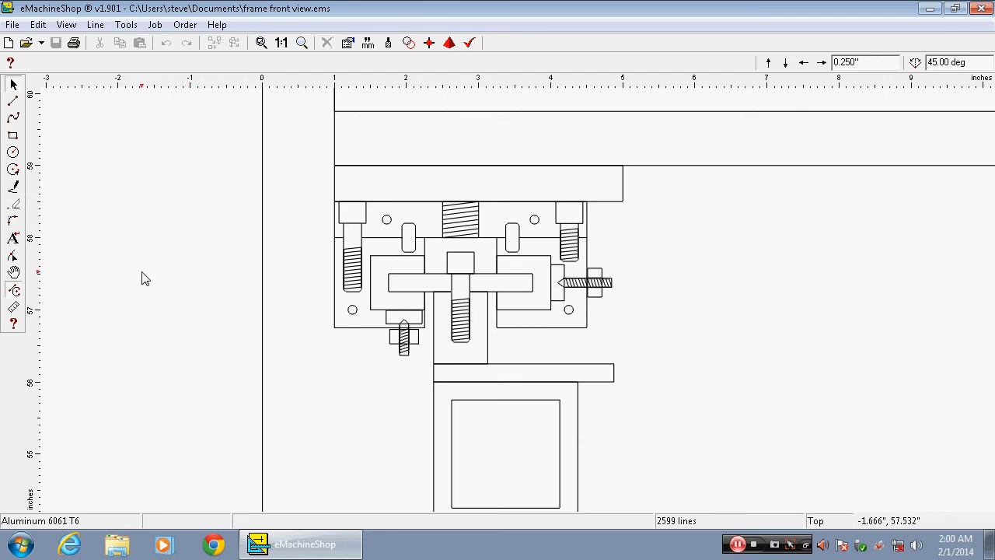
mouse_move(182, 272)
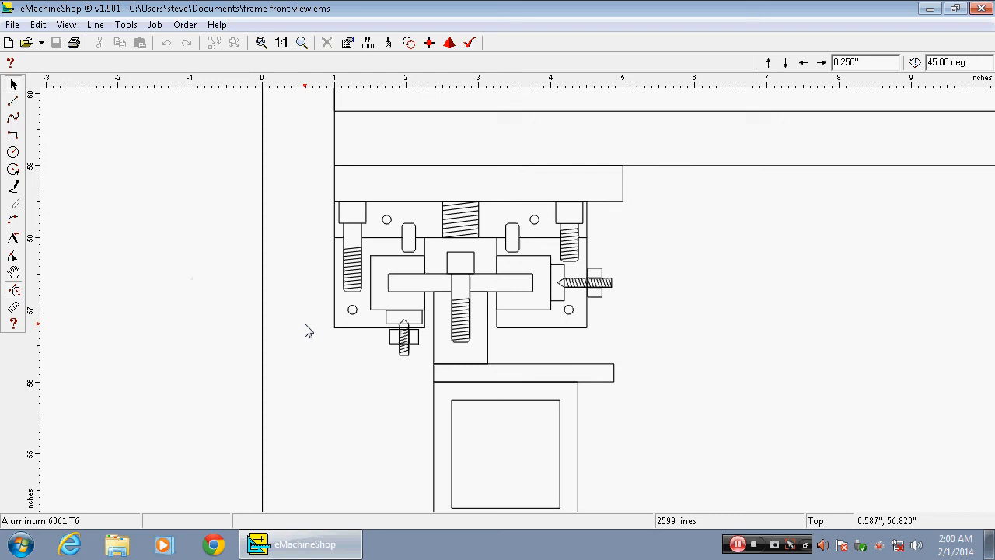
mouse_move(109, 153)
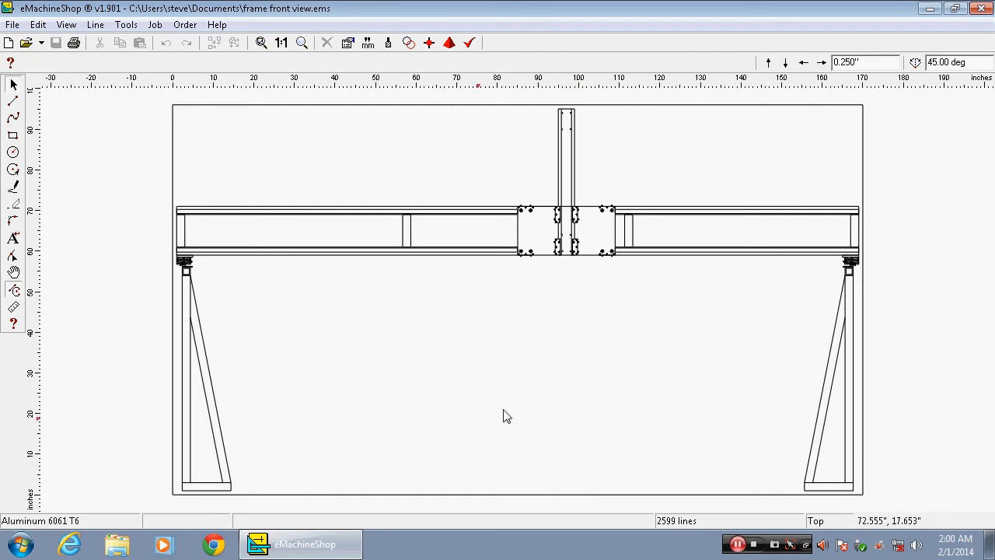
mouse_move(579, 254)
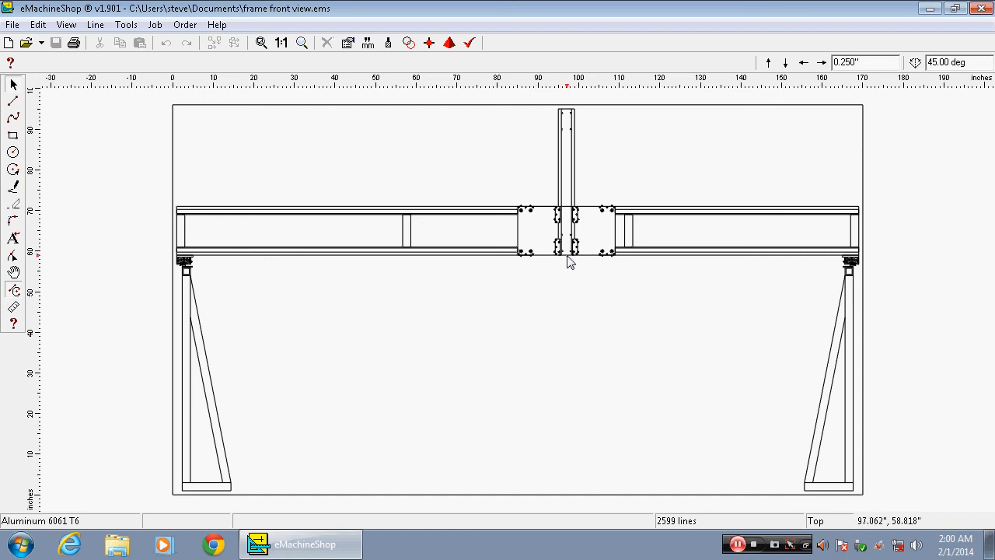
mouse_move(564, 405)
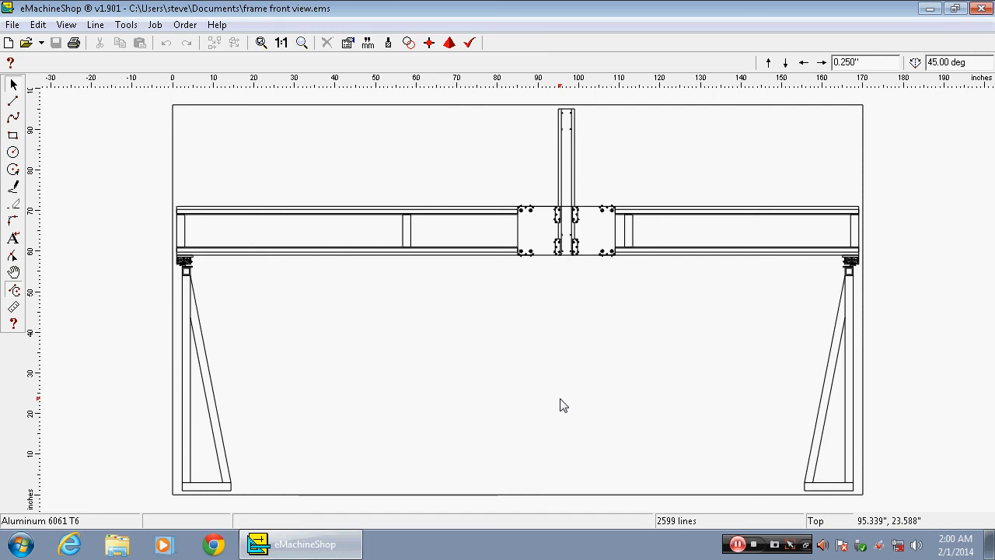
mouse_move(570, 122)
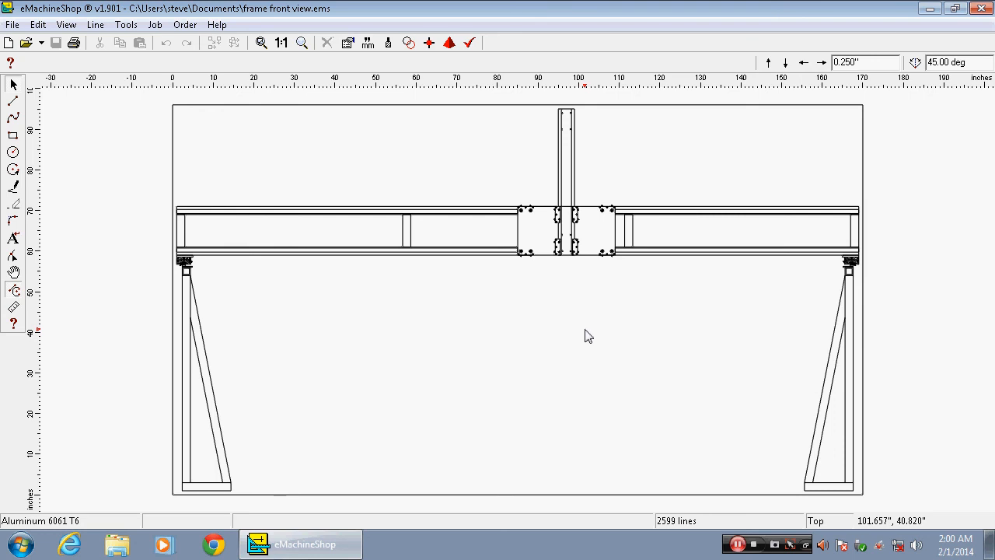
mouse_move(522, 342)
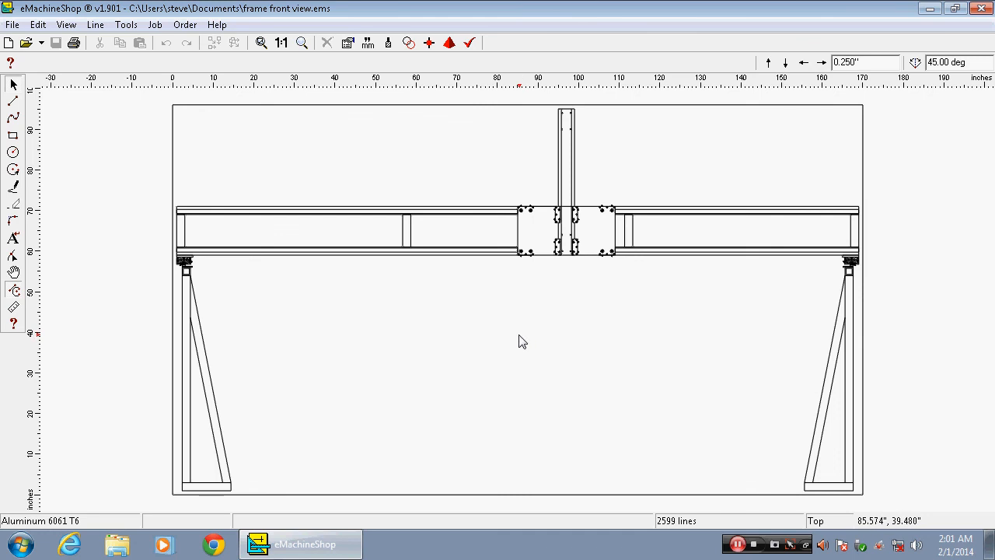
mouse_move(617, 386)
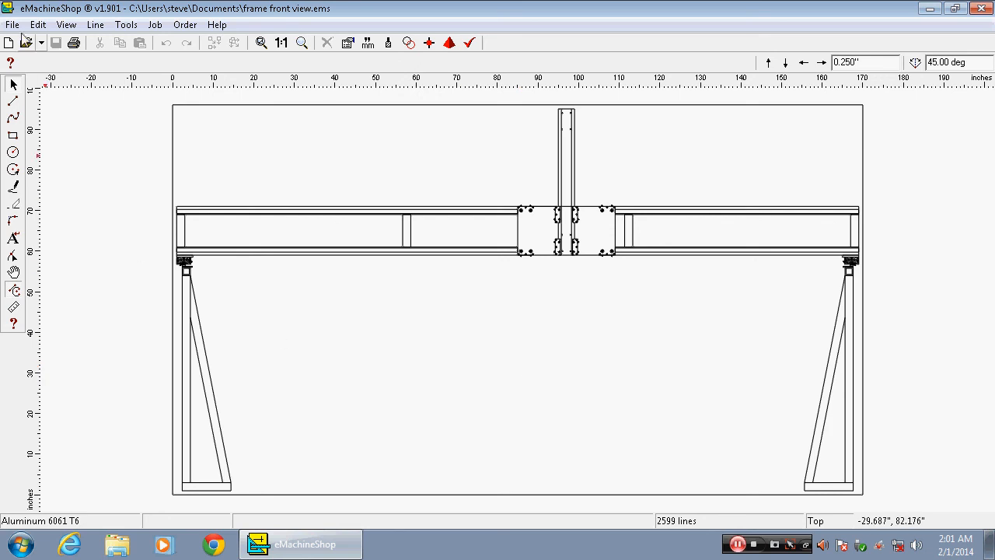
Open the 'Z X slide assembly front' drawing through File > Open
left_click(12, 24)
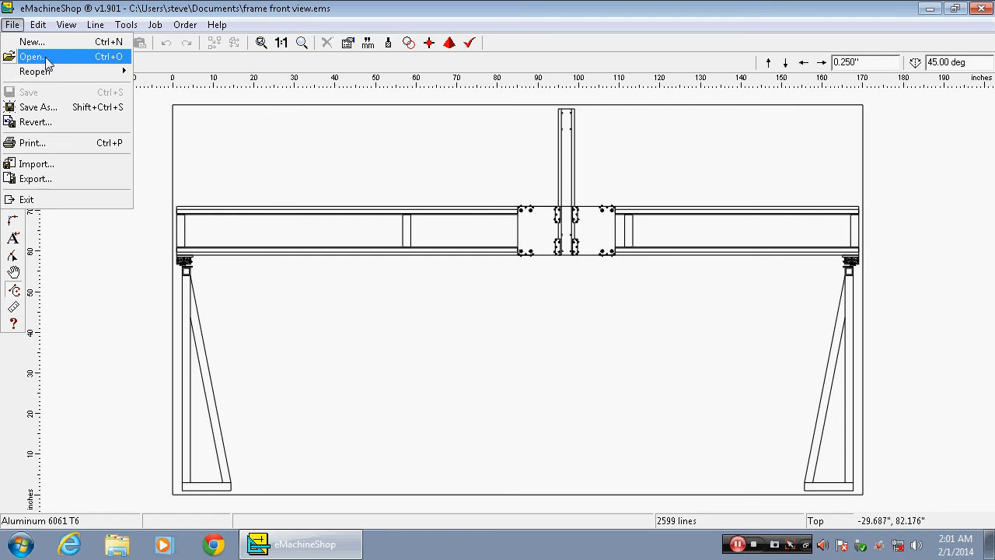
left_click(32, 56)
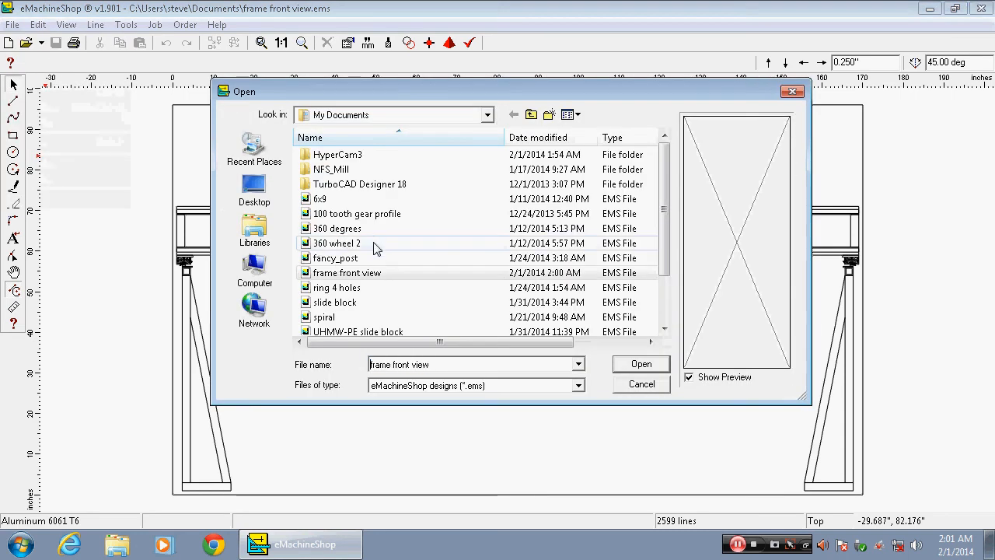
mouse_move(411, 296)
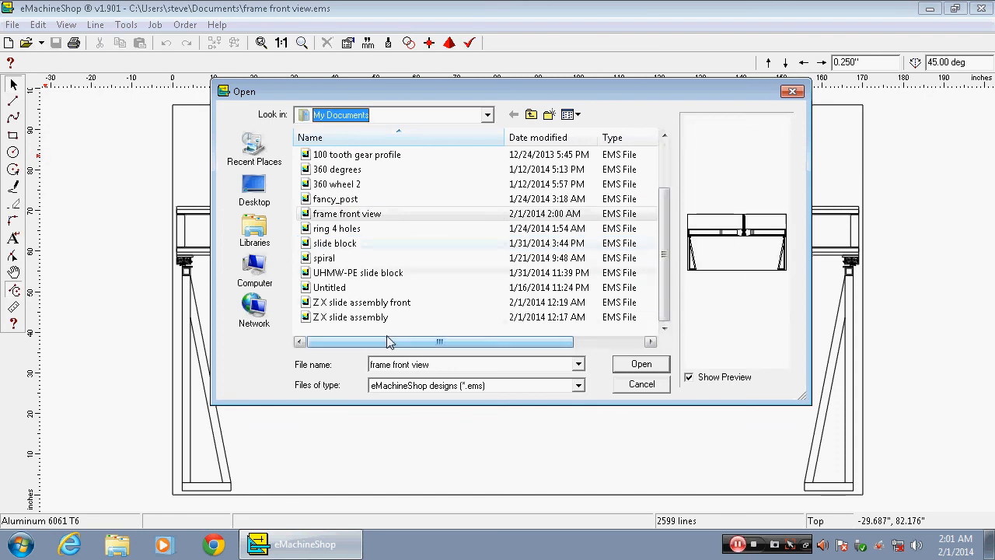
left_click(362, 301)
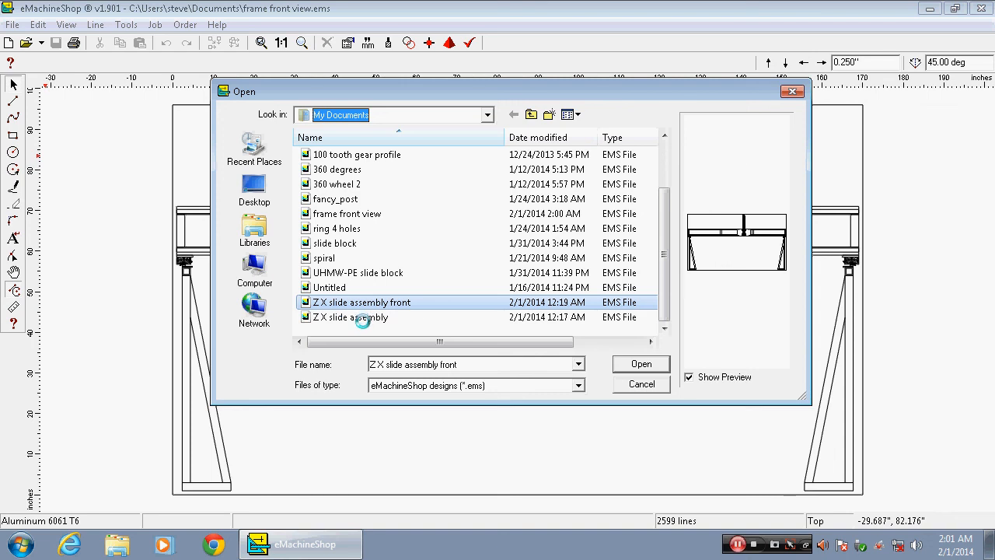
left_click(362, 317)
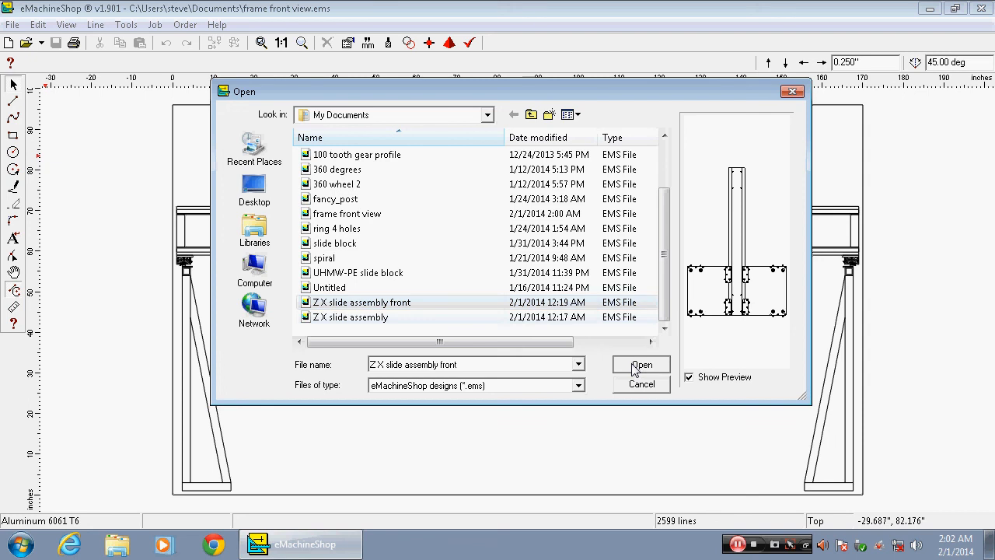
left_click(641, 366)
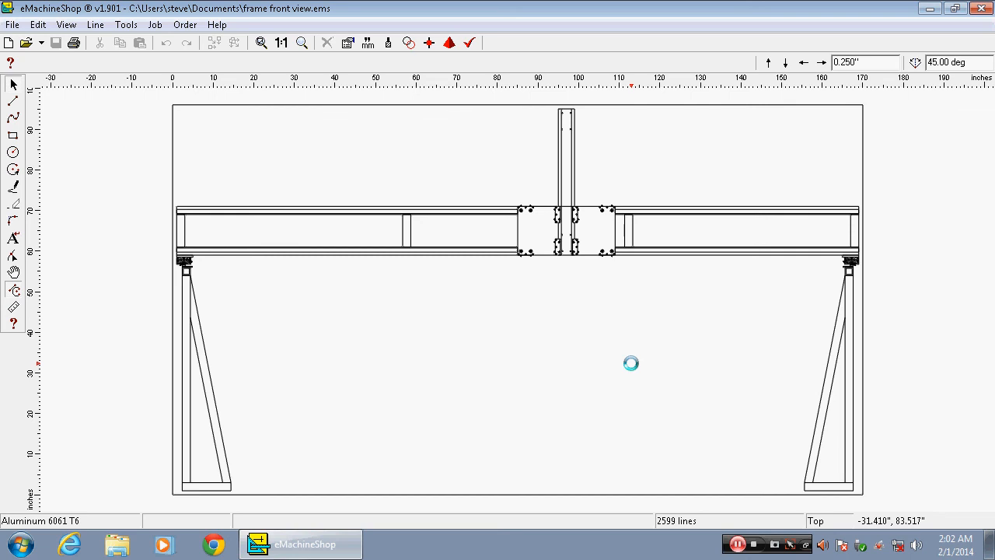
mouse_move(578, 335)
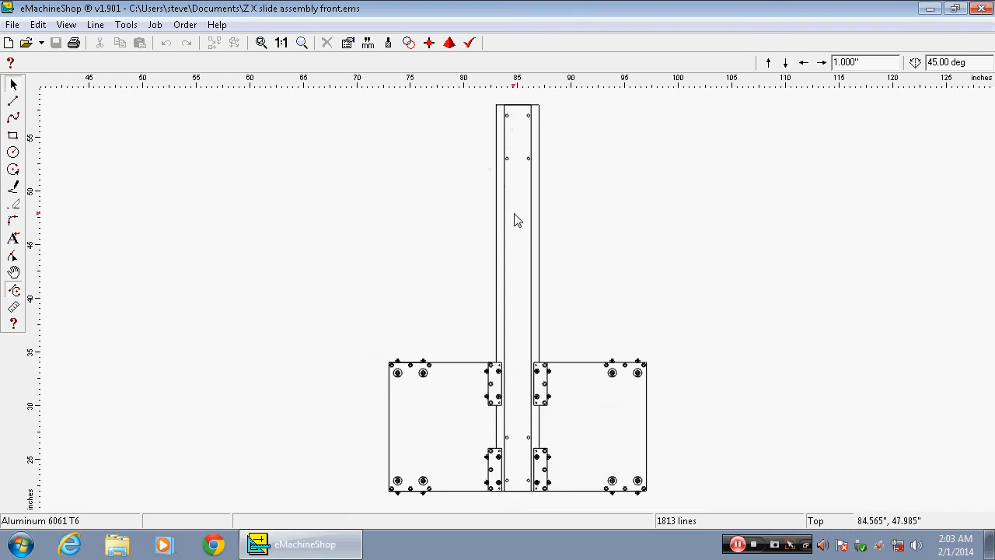
mouse_move(522, 212)
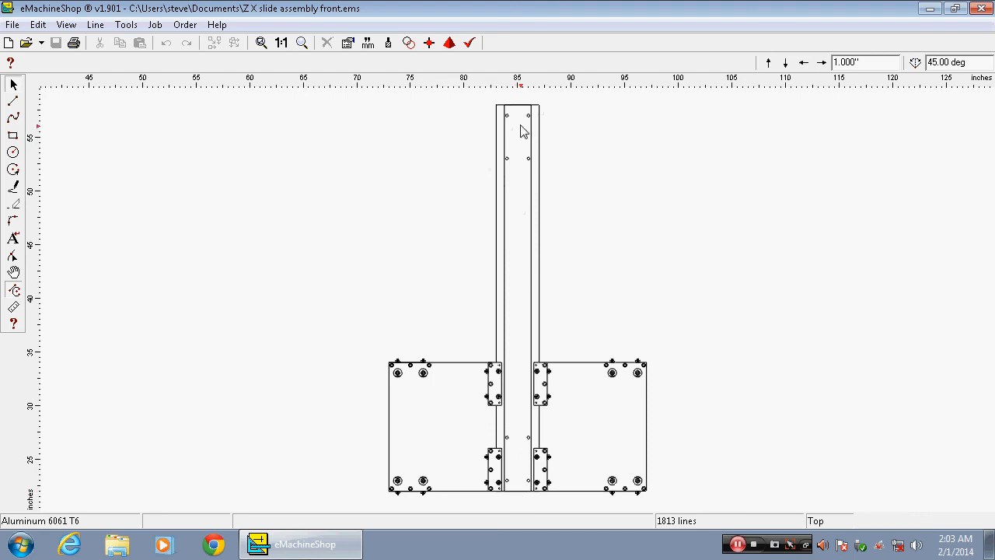
mouse_move(522, 130)
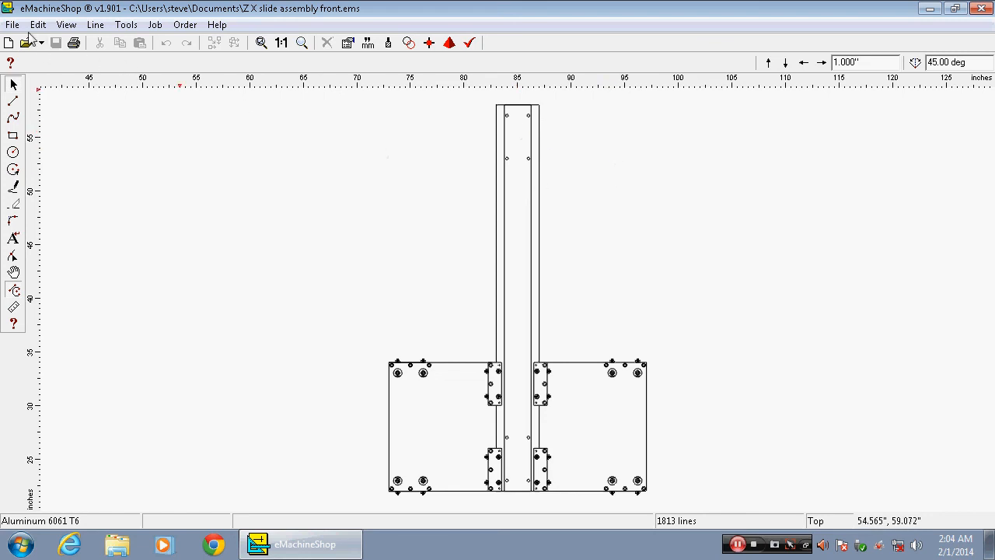
Bring up the File menu over the opened Z X slide assembly front drawing
left_click(13, 24)
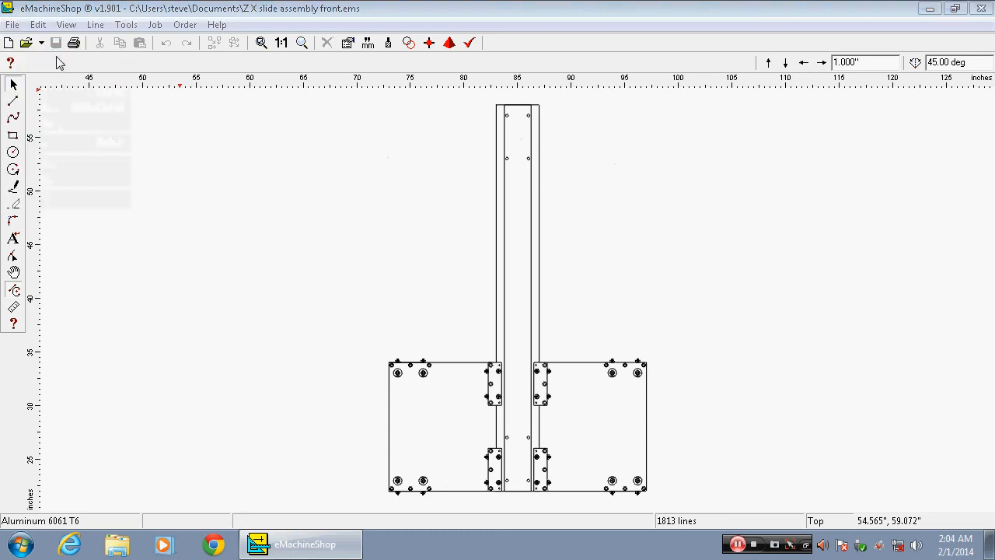
left_click(25, 43)
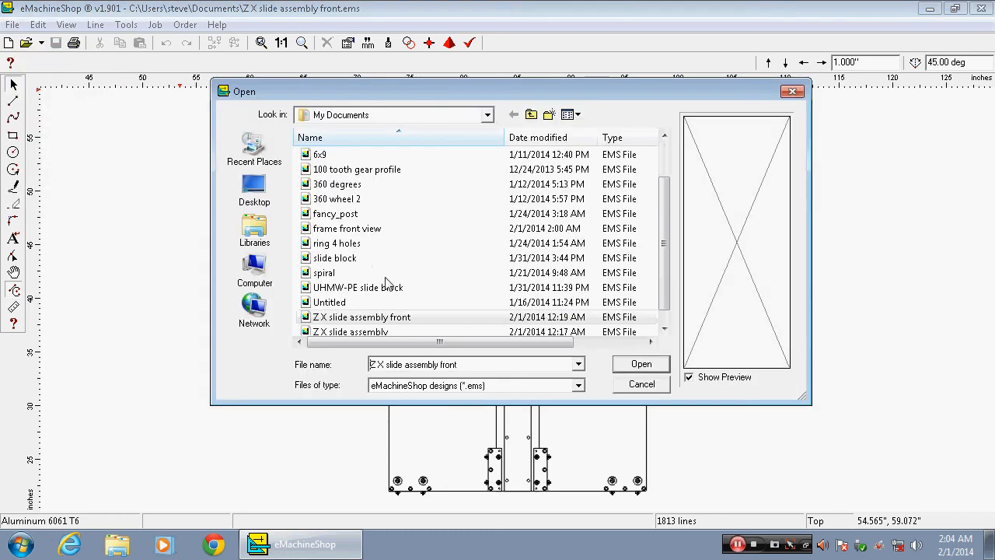
mouse_move(359, 294)
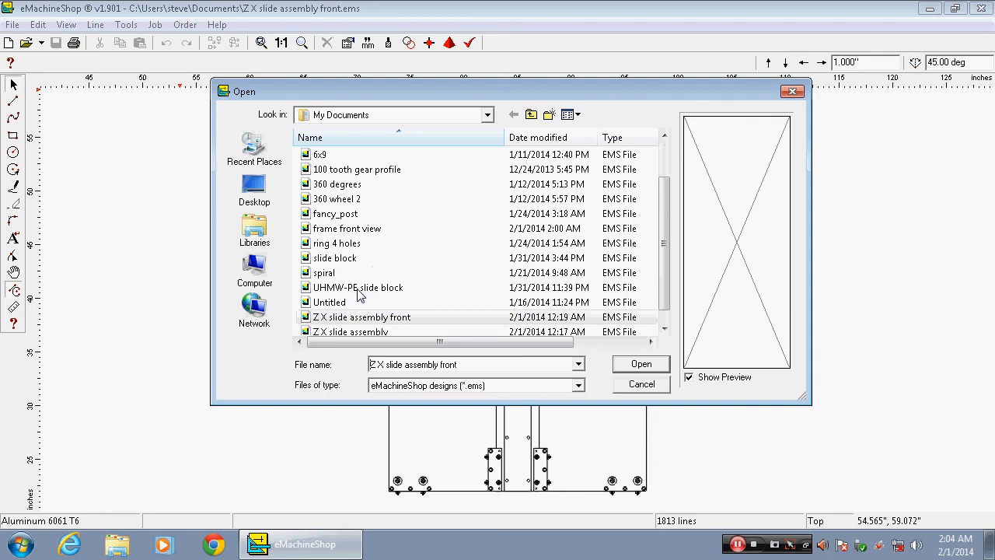
mouse_move(346, 293)
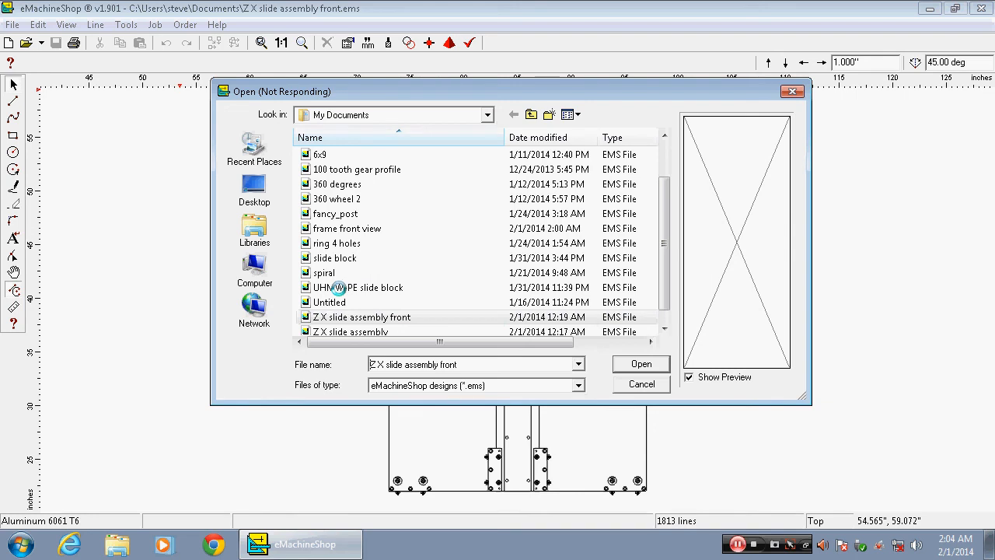
left_click(358, 287)
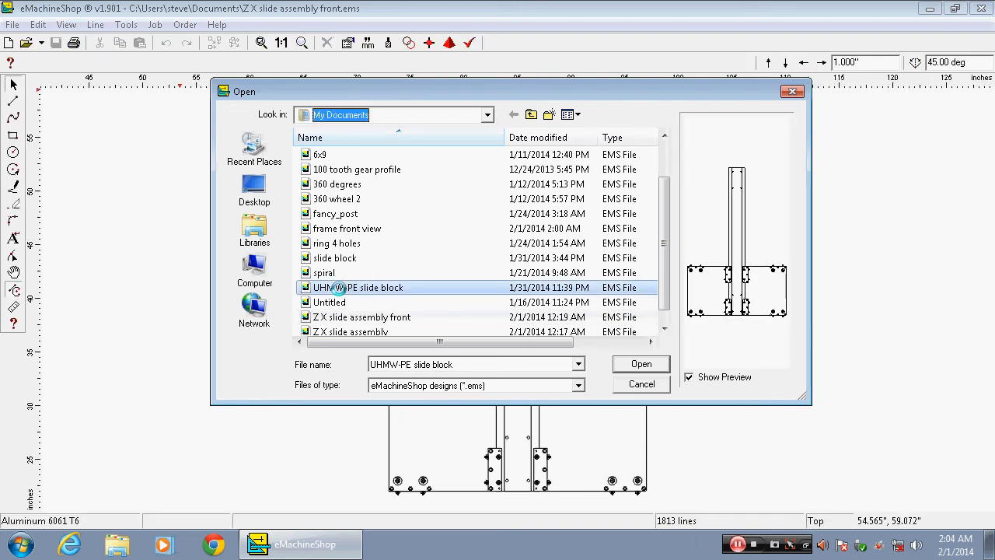
left_click(357, 287)
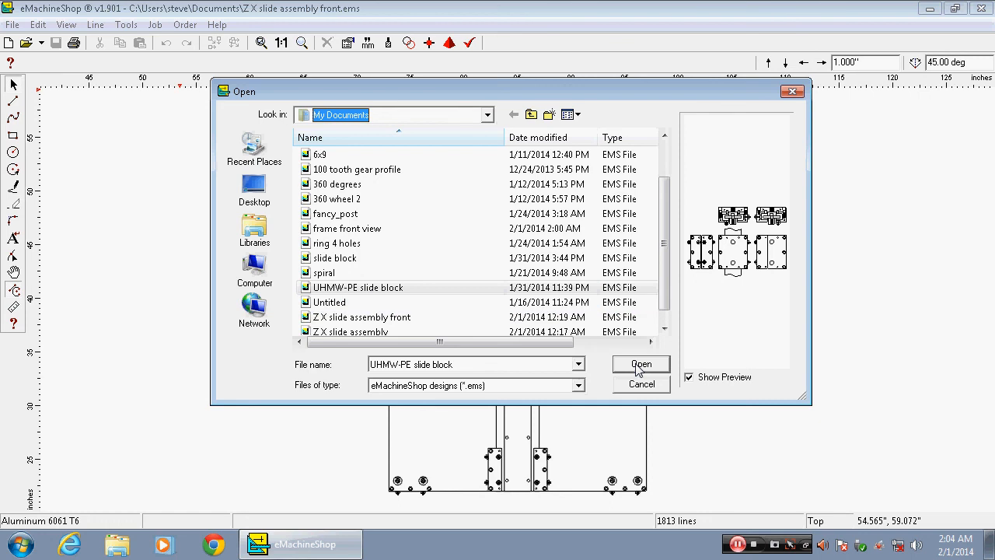
left_click(640, 364)
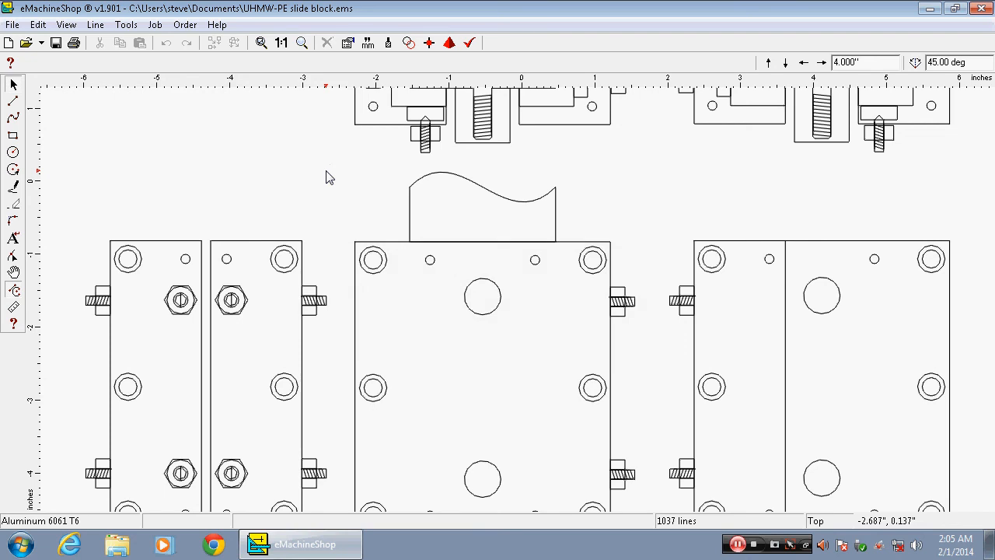
mouse_move(440, 361)
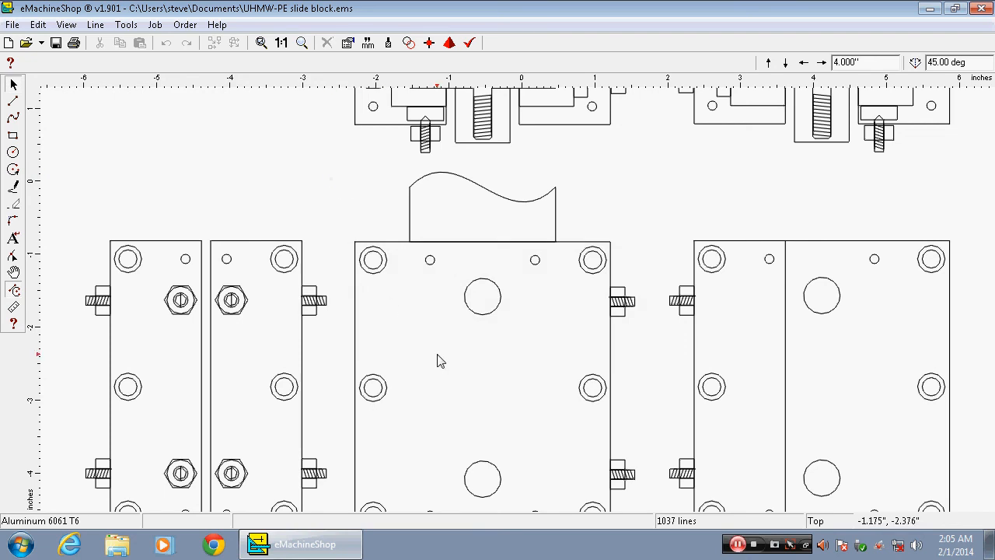
mouse_move(376, 241)
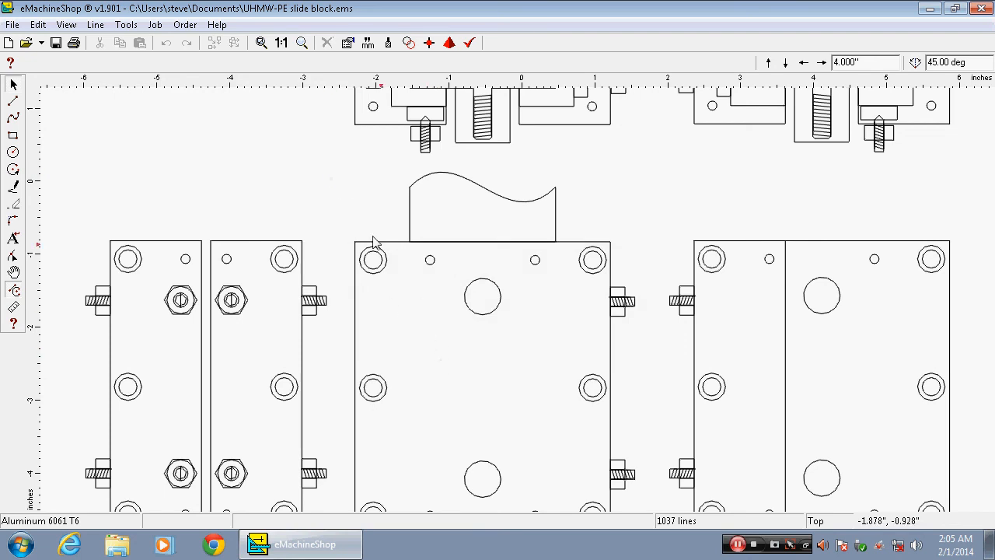
mouse_move(348, 196)
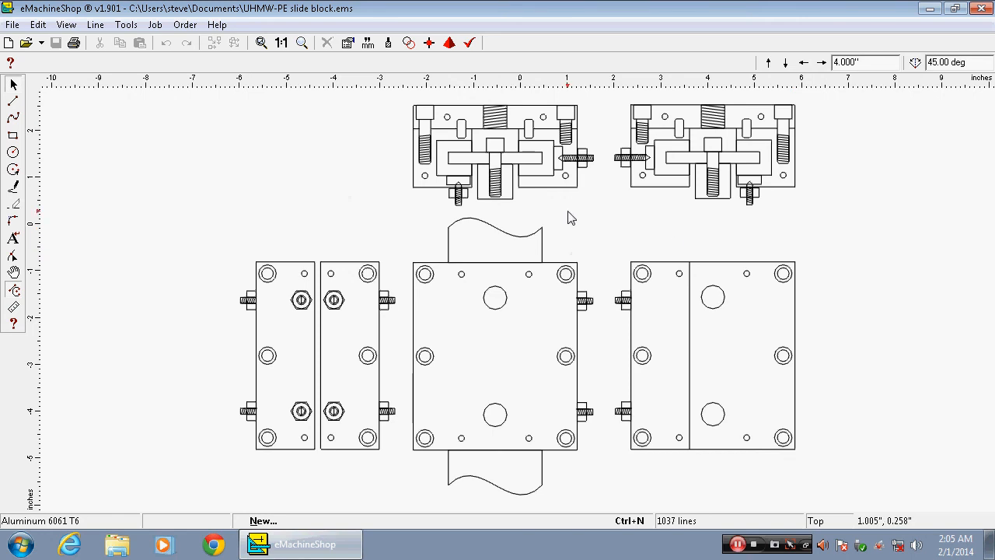
mouse_move(509, 243)
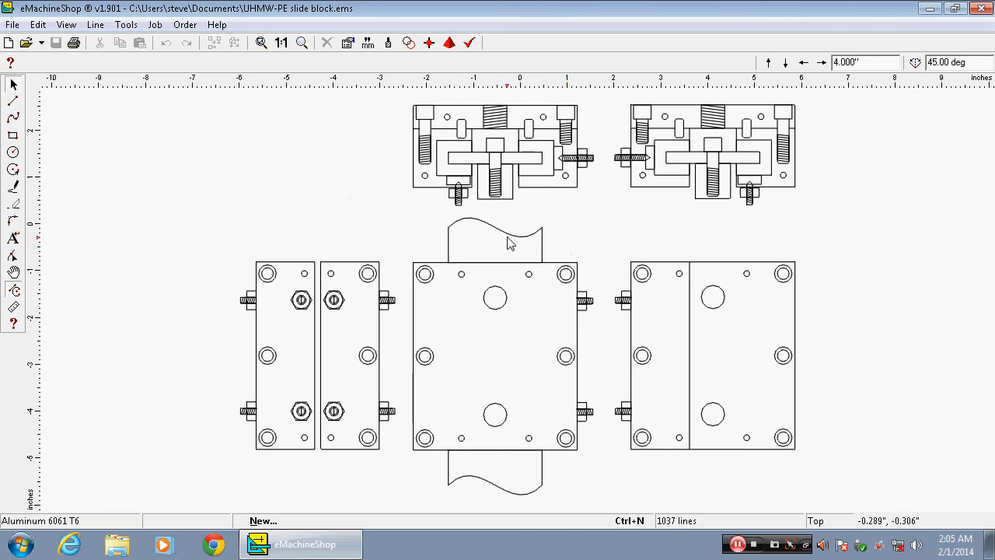
mouse_move(509, 254)
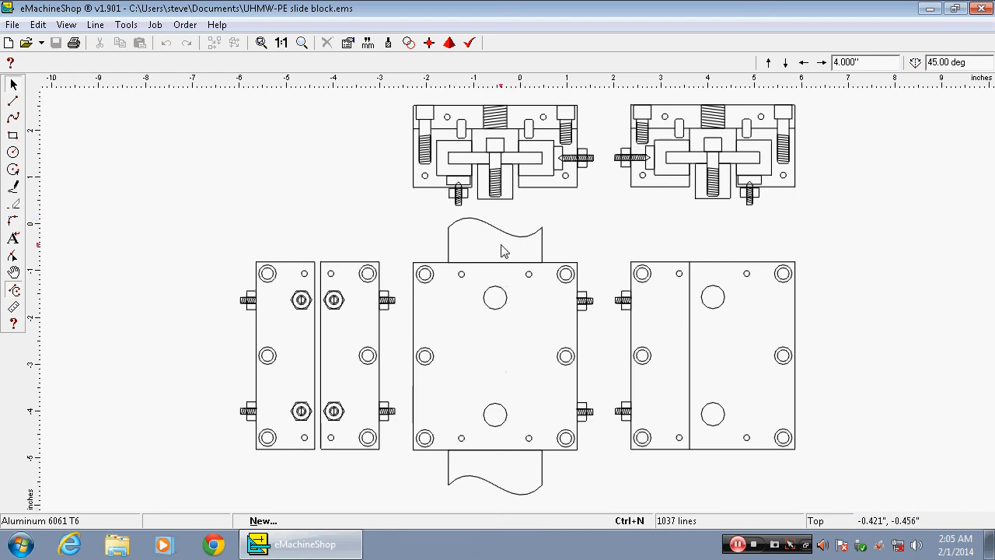
mouse_move(528, 267)
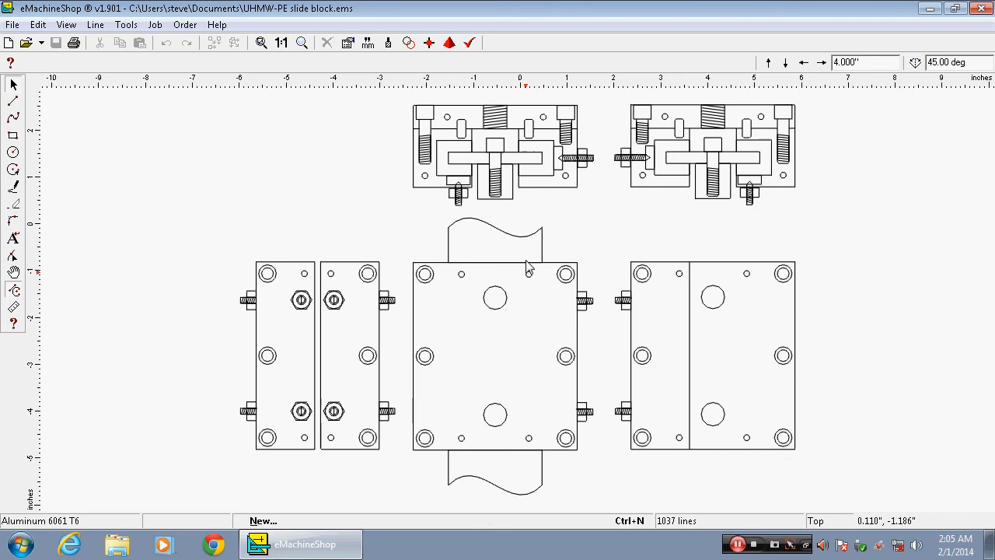
mouse_move(888, 377)
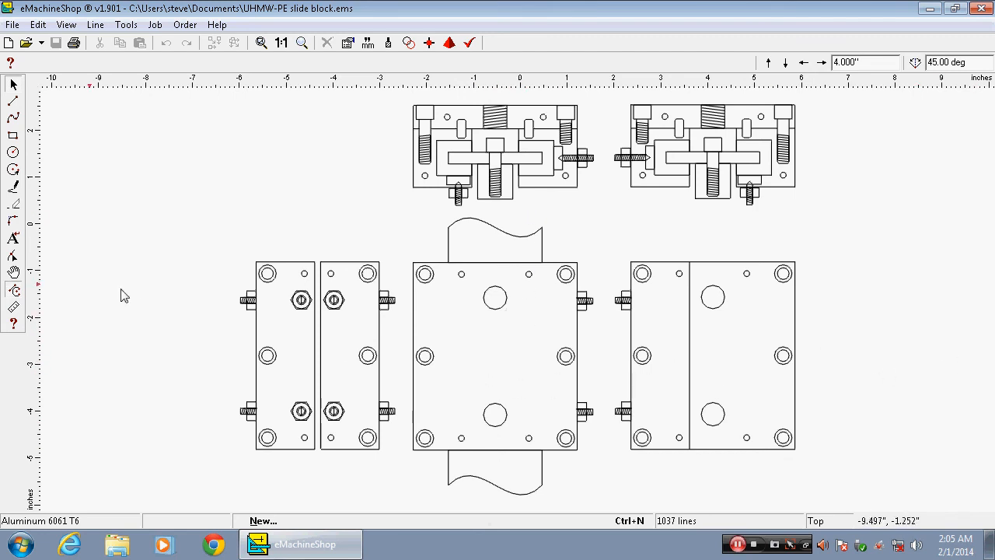
mouse_move(284, 359)
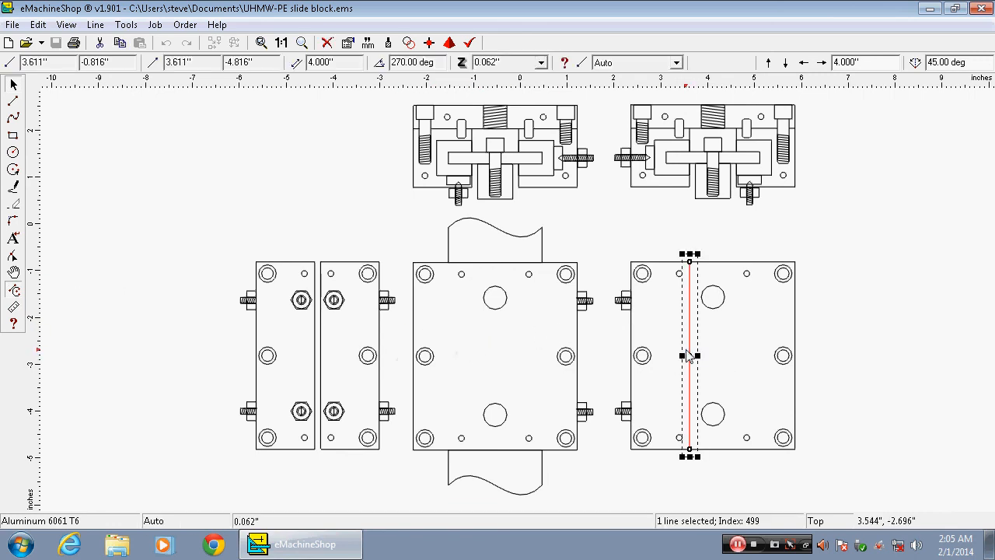
mouse_move(715, 355)
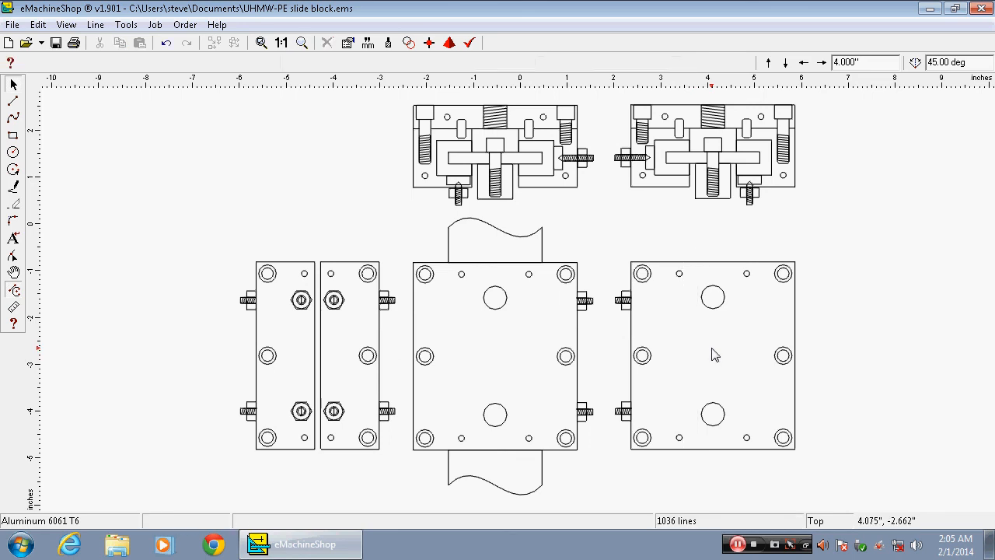
mouse_move(353, 354)
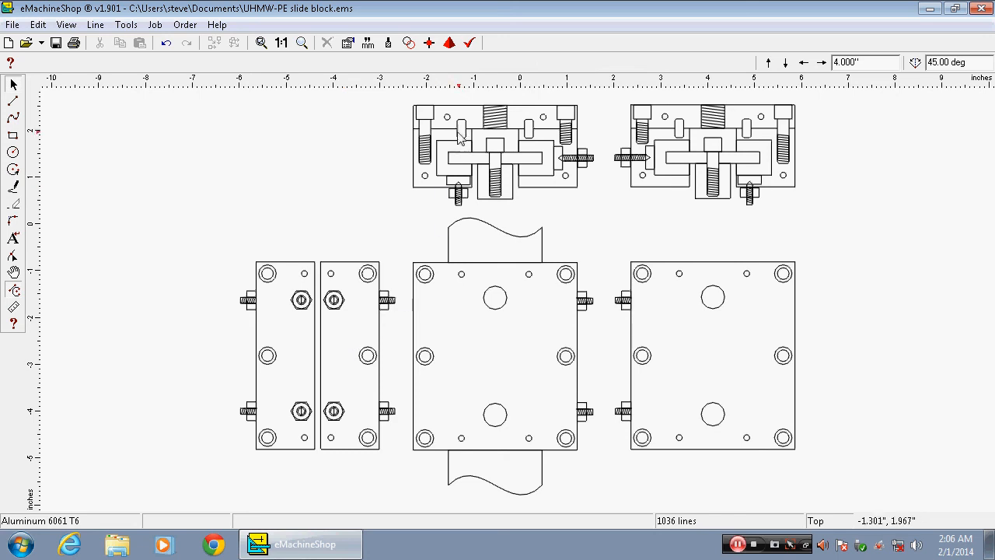
mouse_move(420, 190)
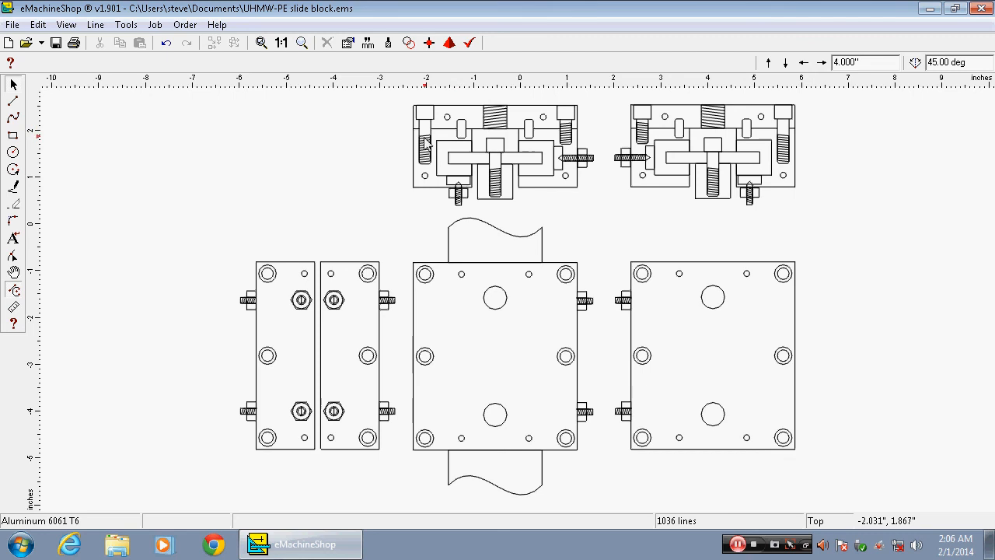
mouse_move(567, 152)
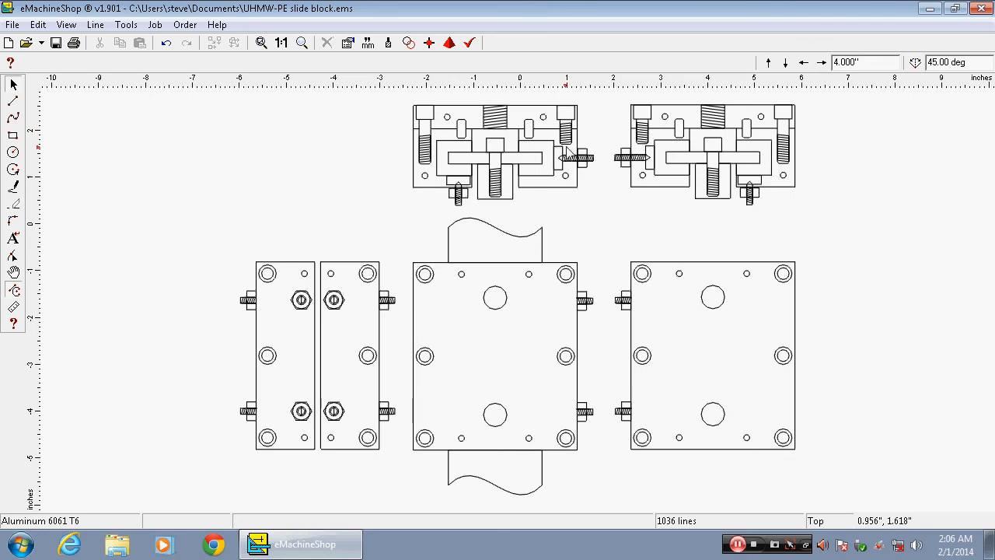
mouse_move(532, 171)
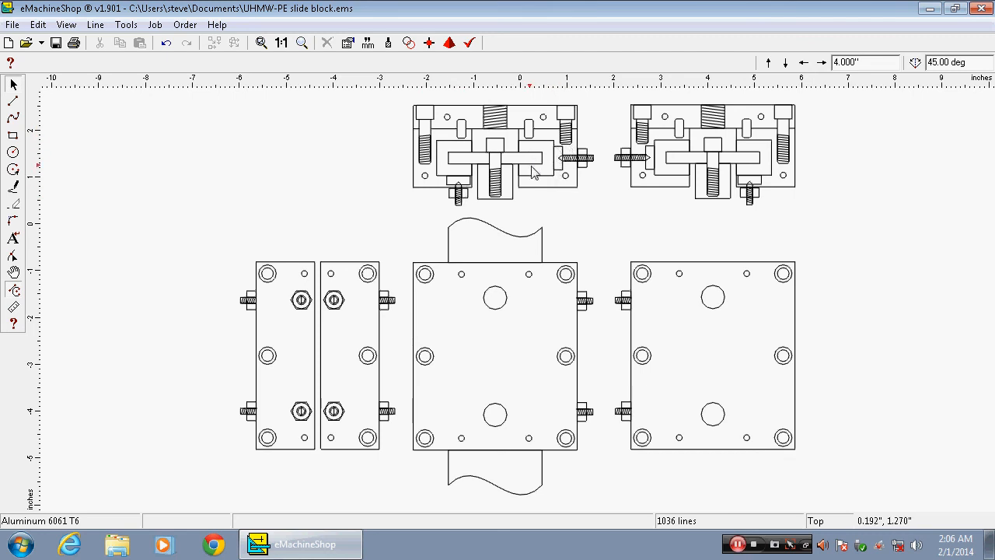
mouse_move(890, 191)
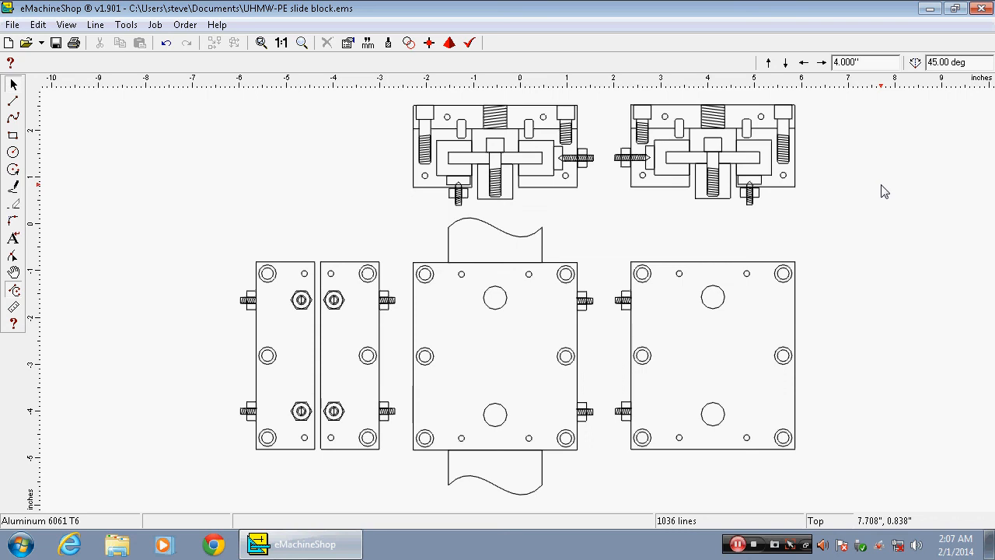
mouse_move(906, 221)
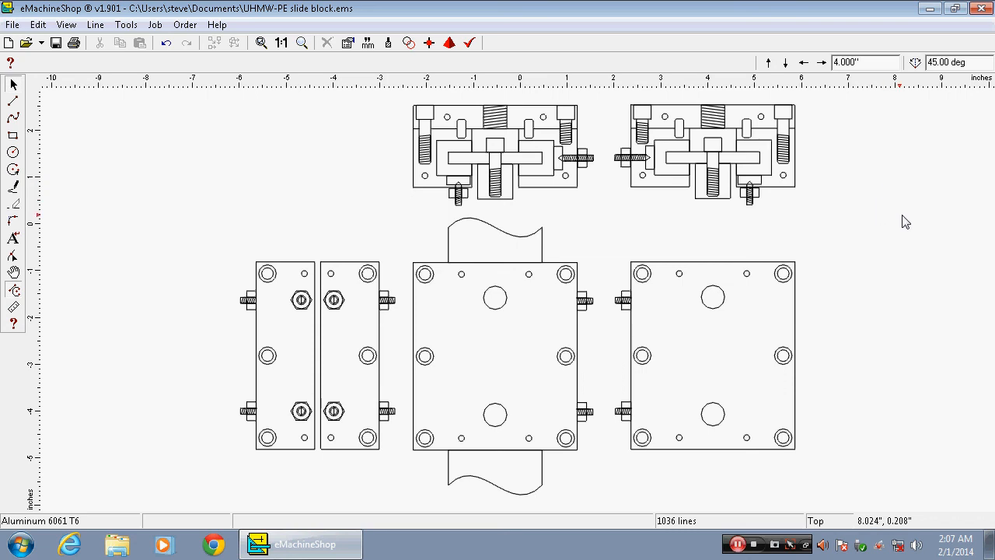
mouse_move(911, 214)
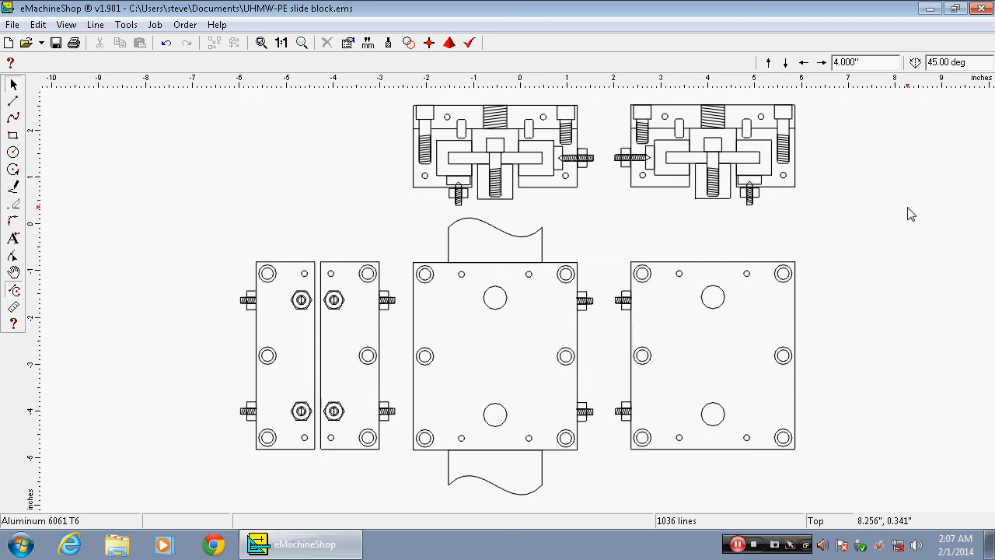
mouse_move(912, 210)
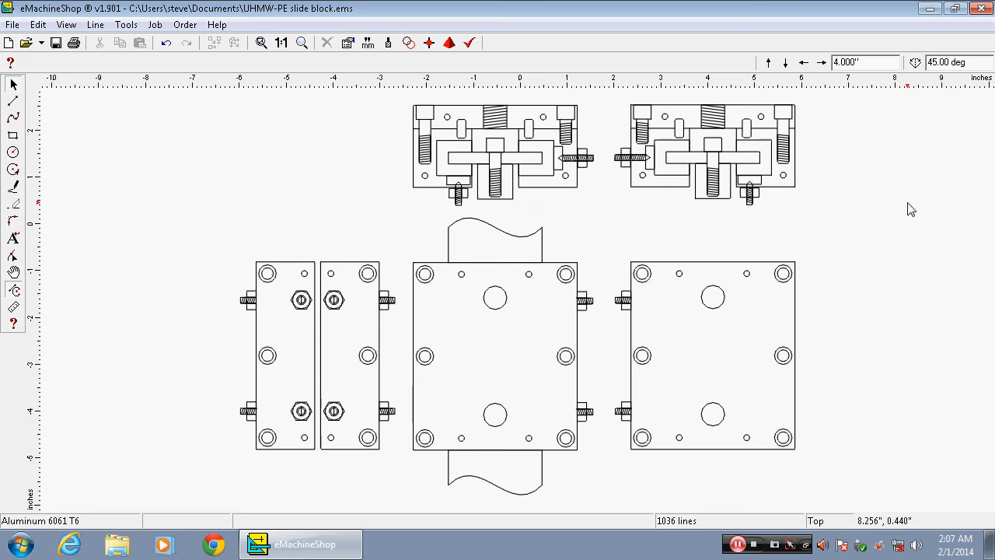
mouse_move(642, 241)
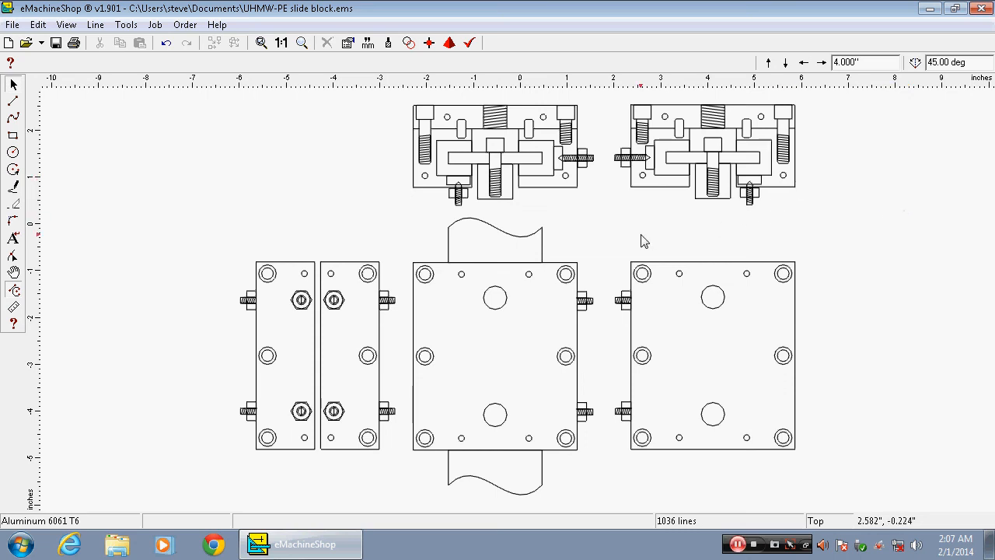
mouse_move(598, 220)
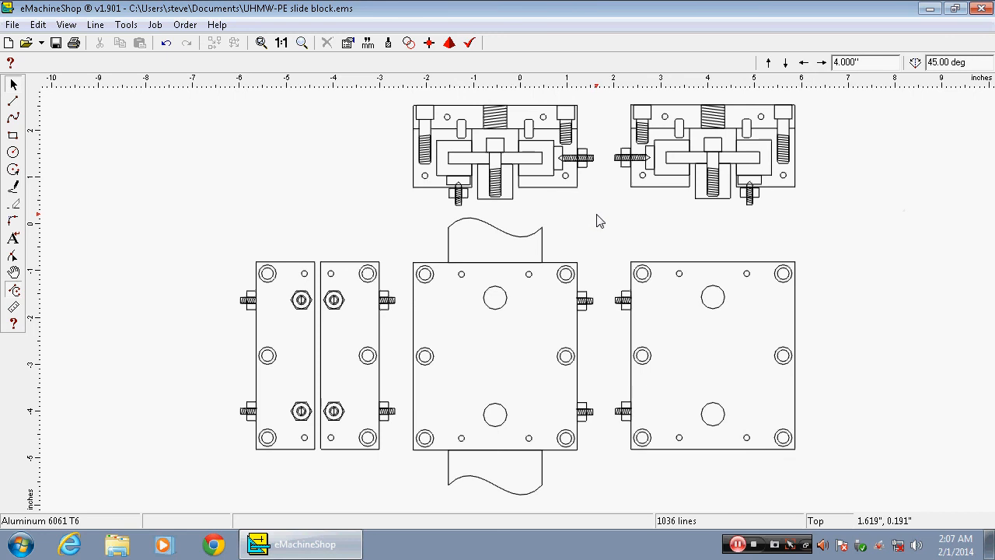
mouse_move(392, 227)
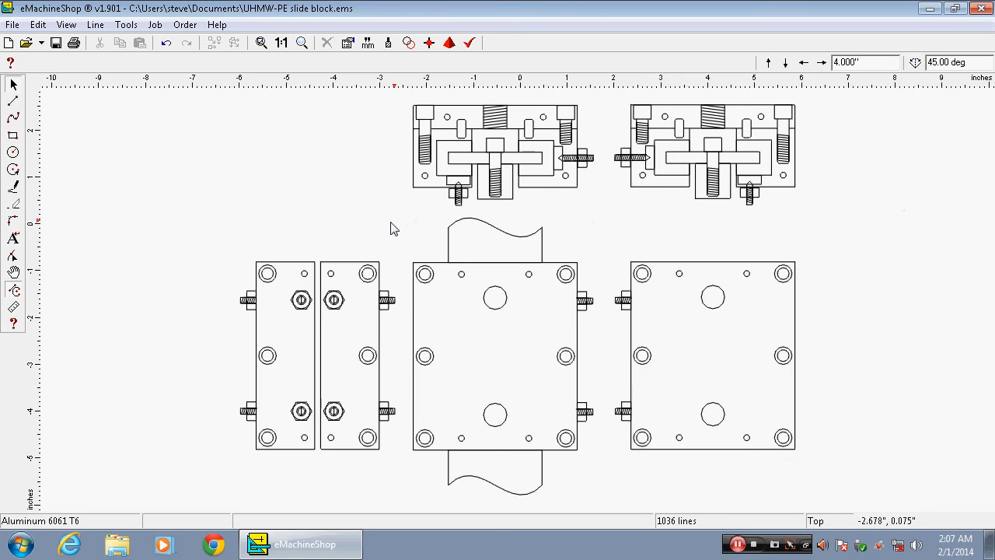